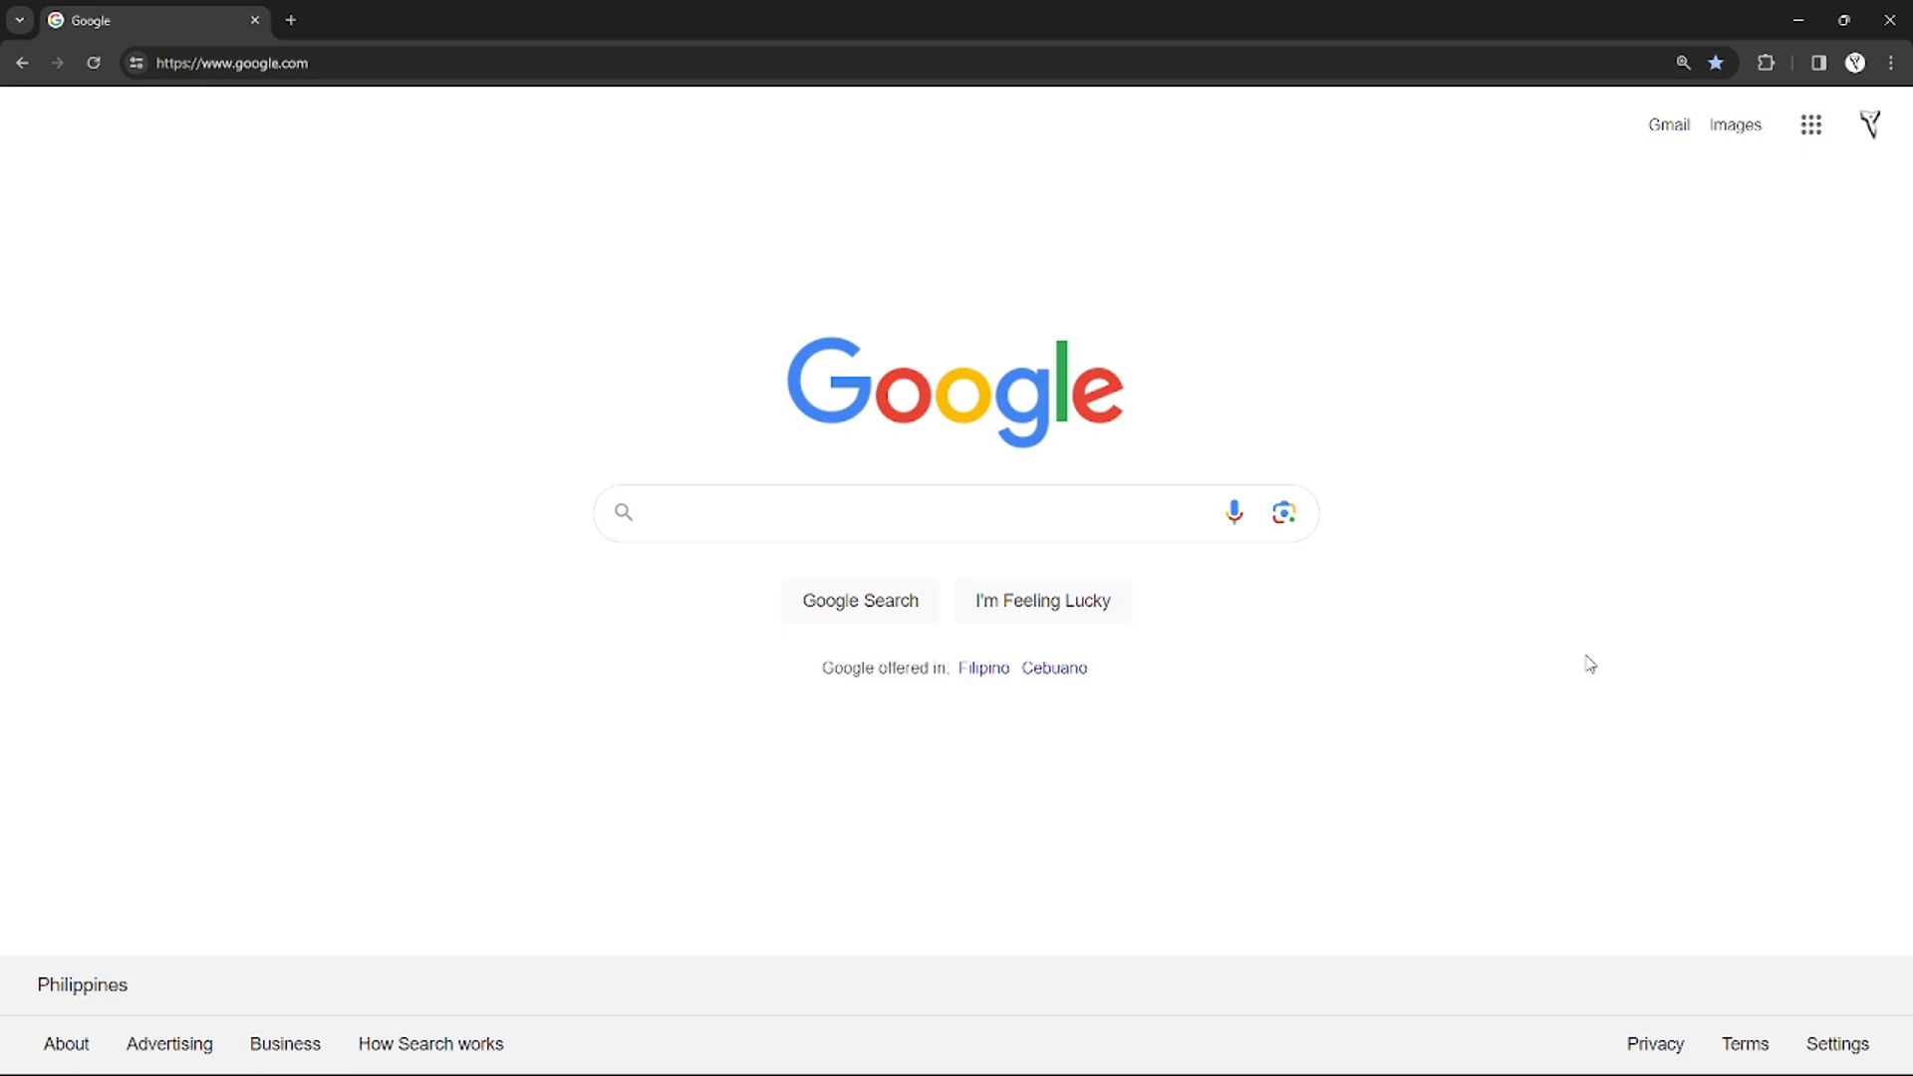
mouse_move(1582, 667)
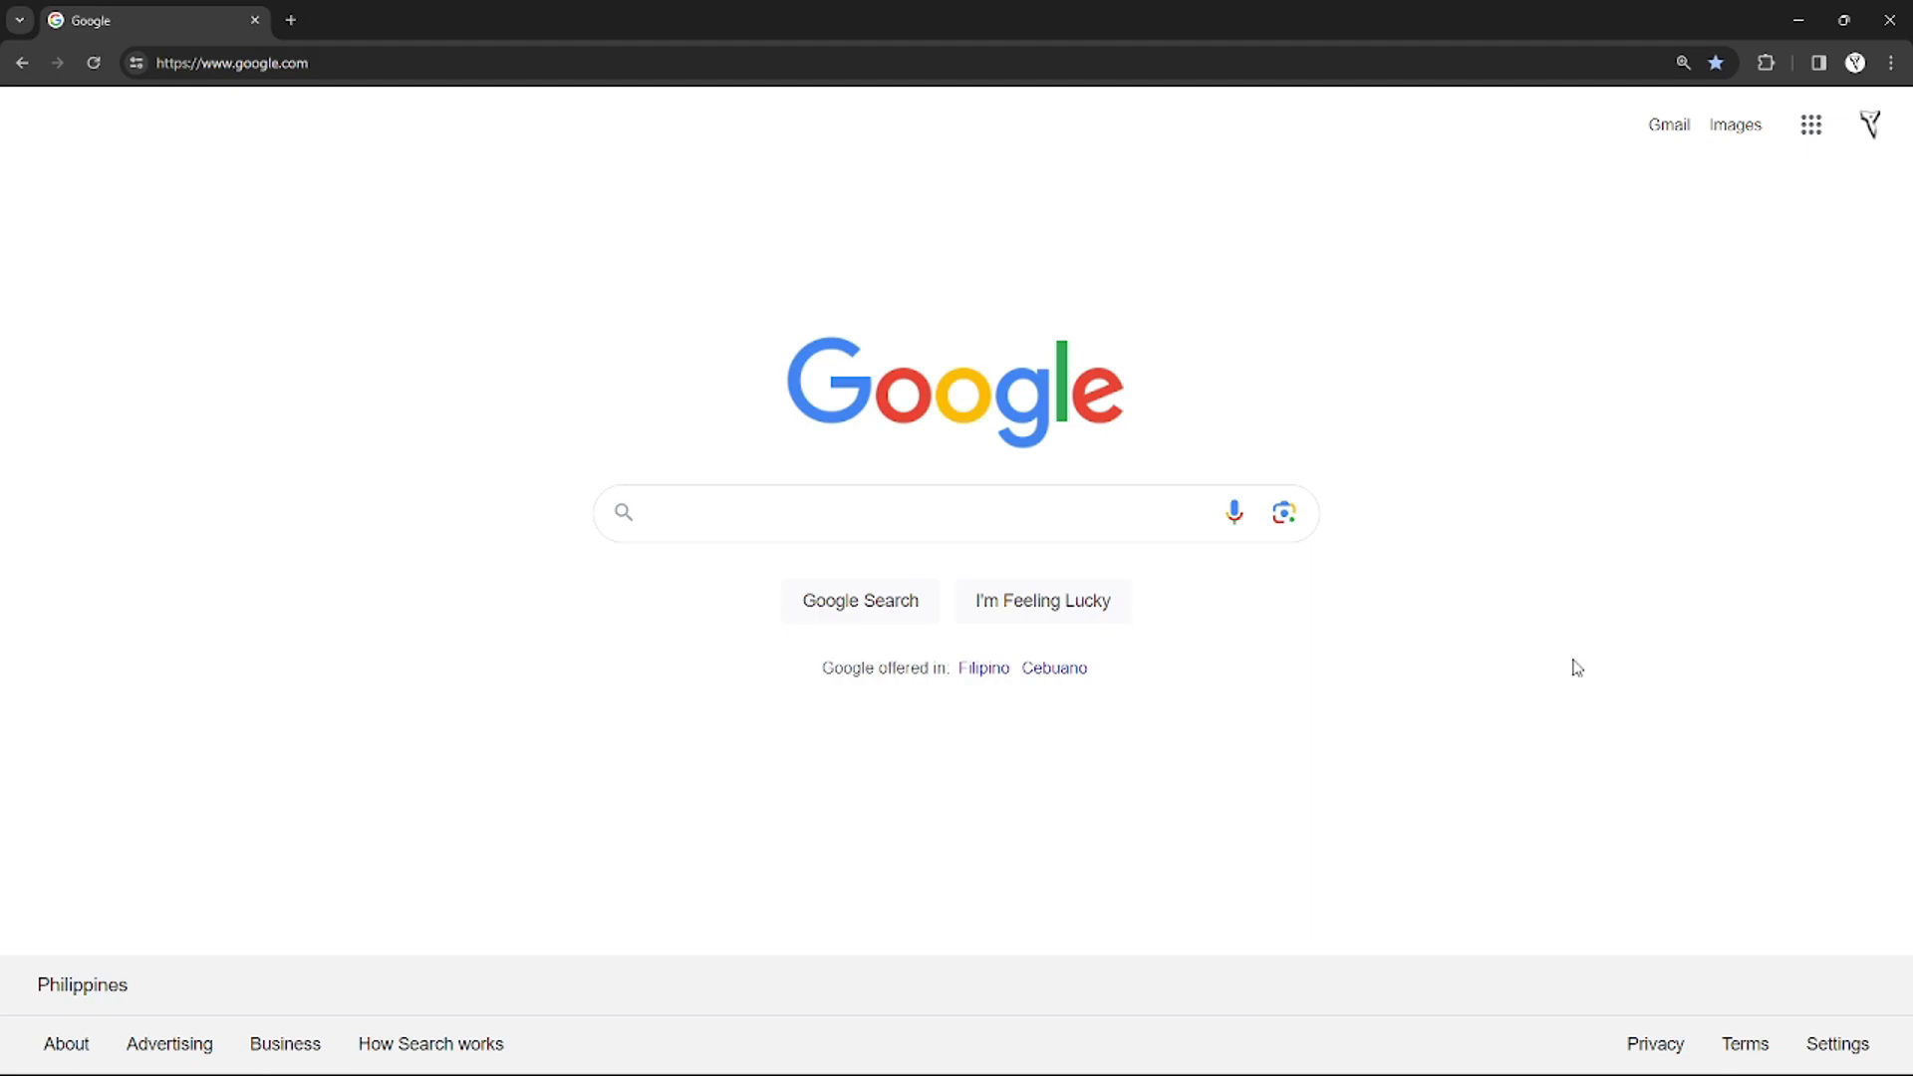
Focus the Google search box on the Chrome home page.
left_click(930, 512)
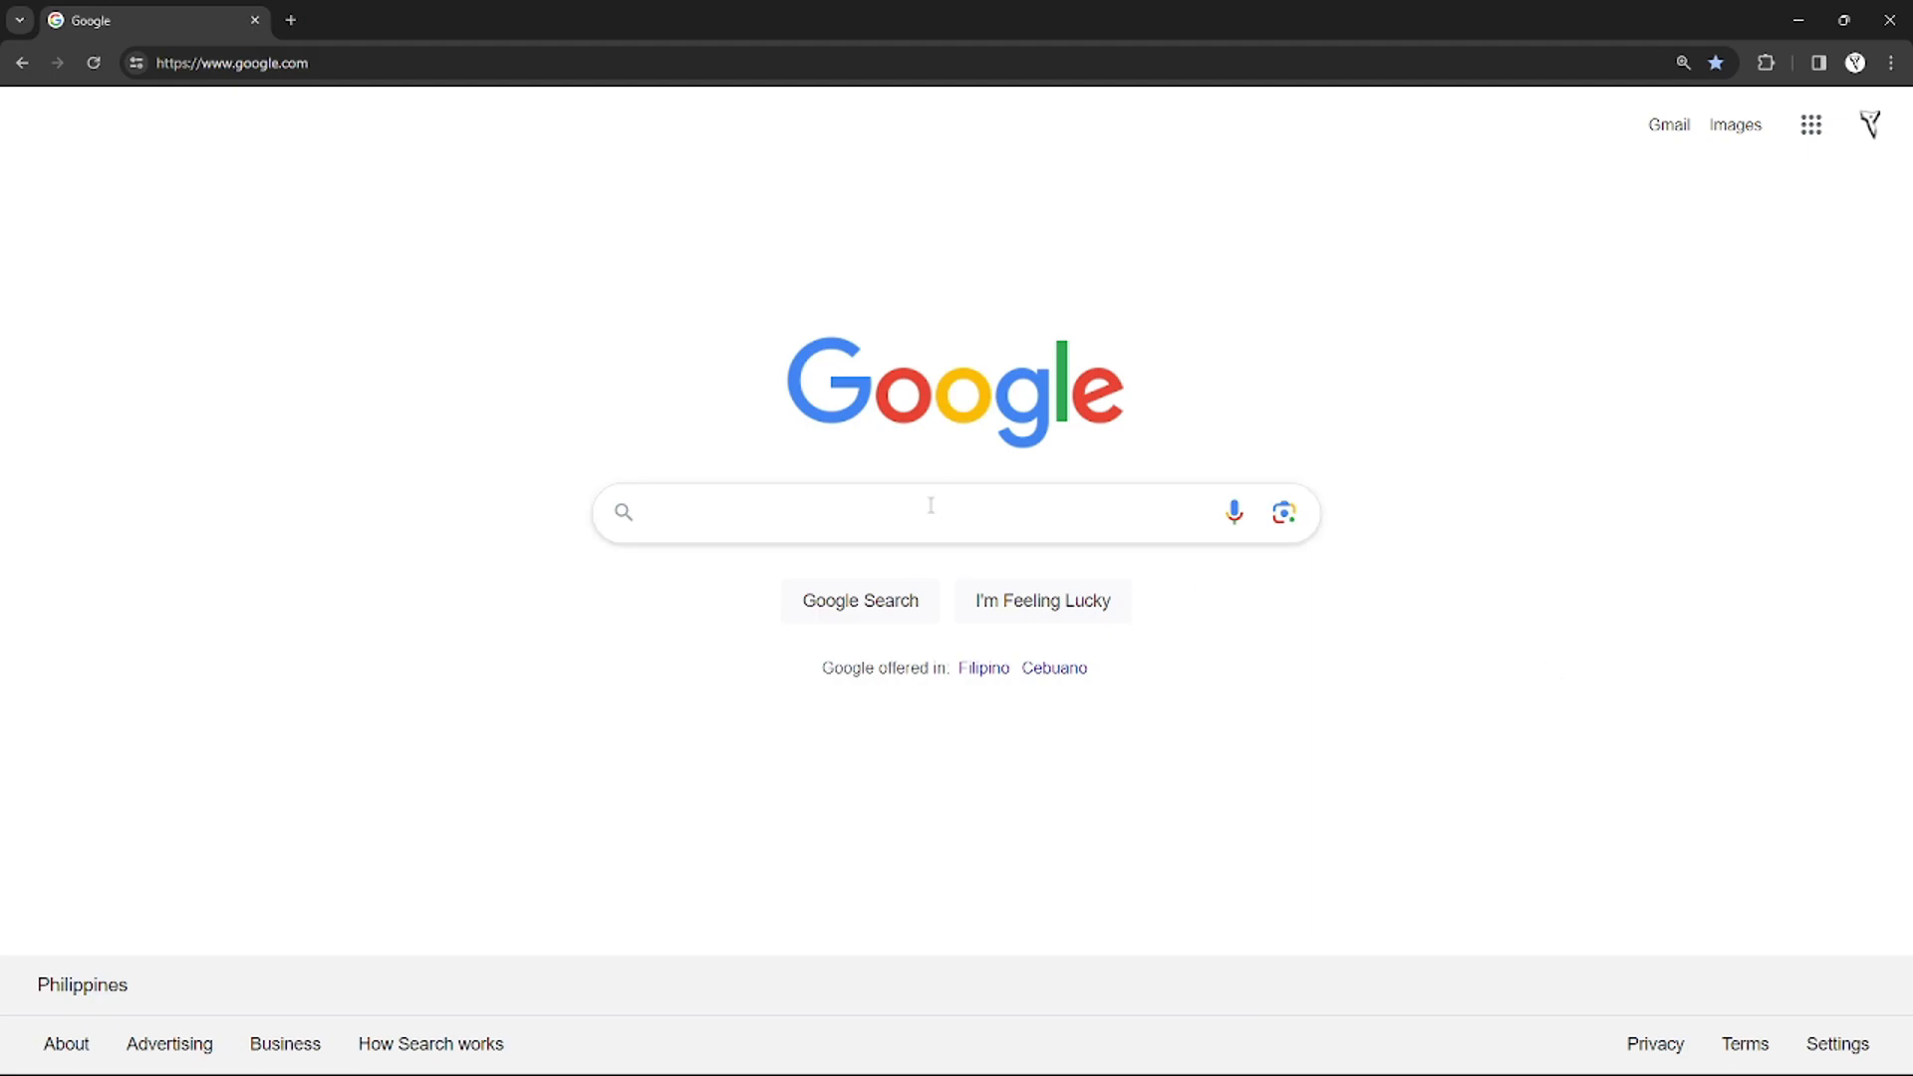
mouse_move(685, 487)
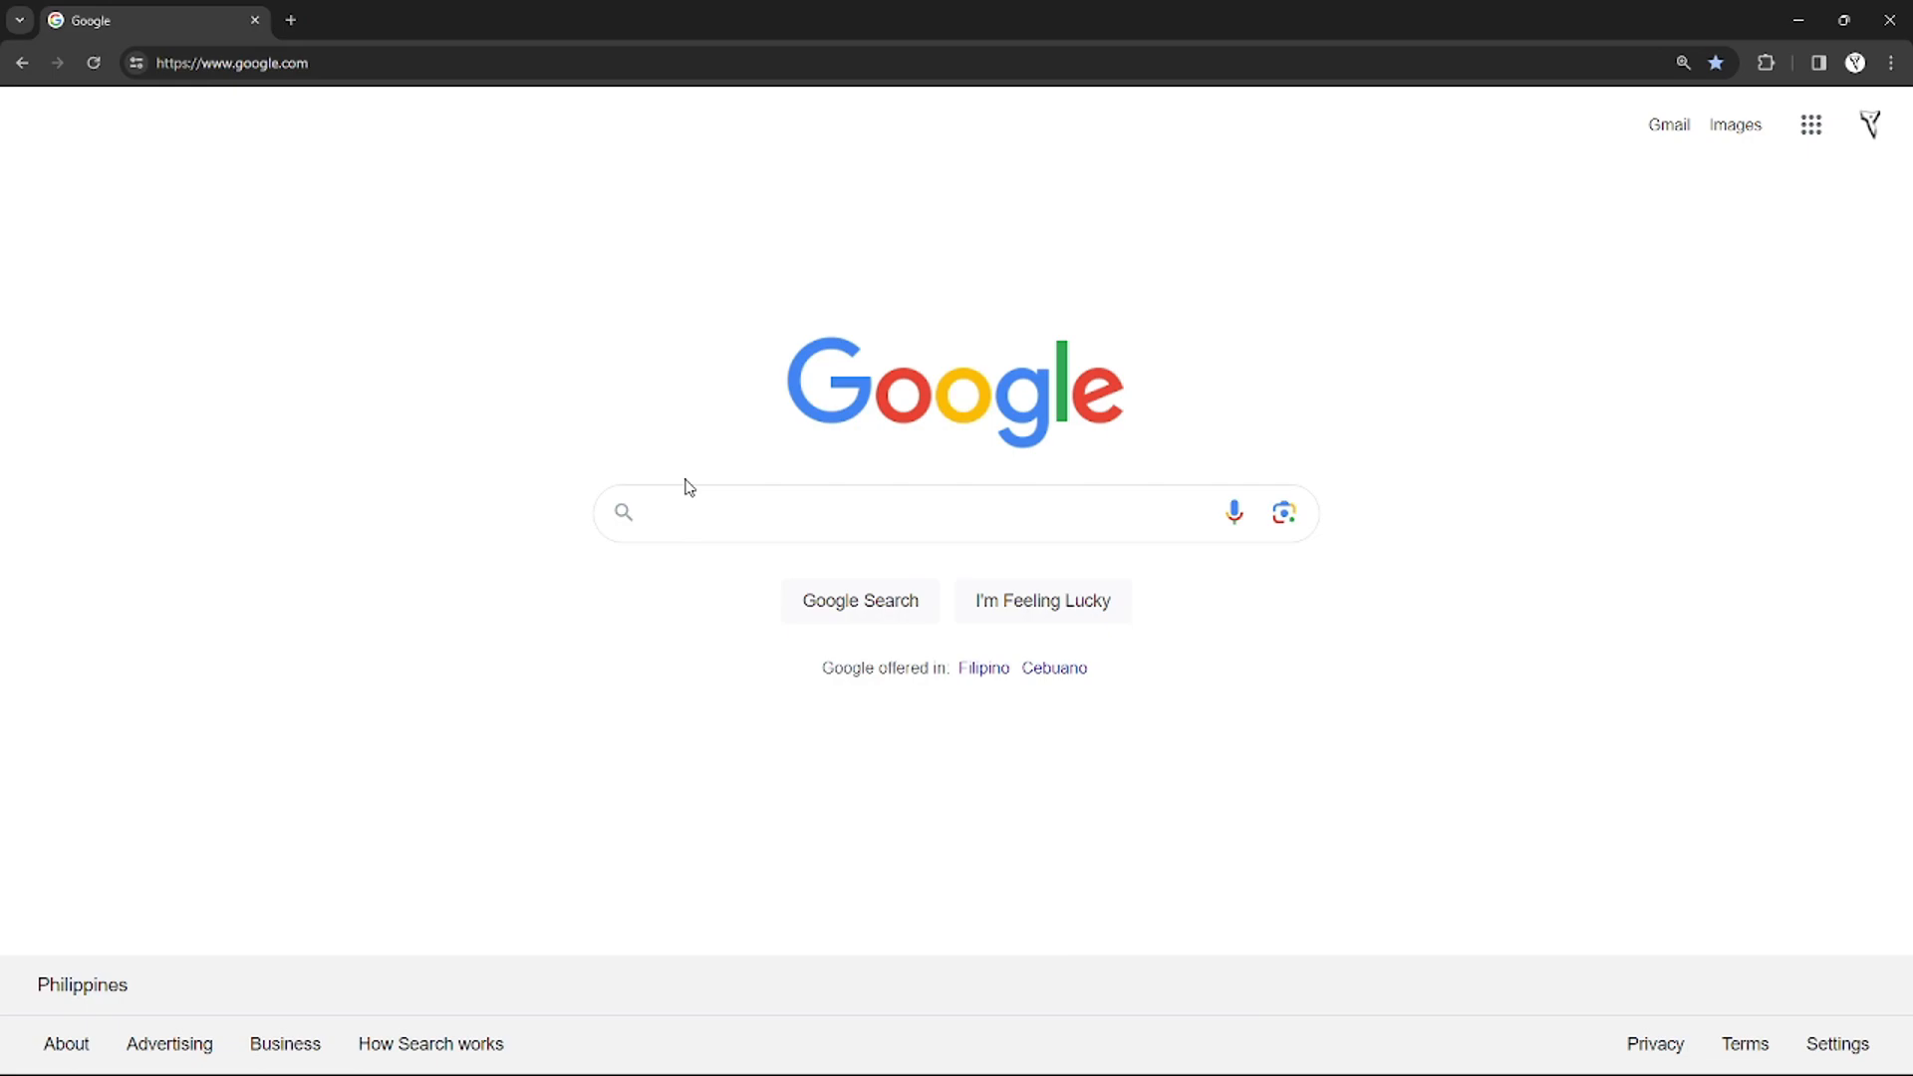
mouse_move(634, 413)
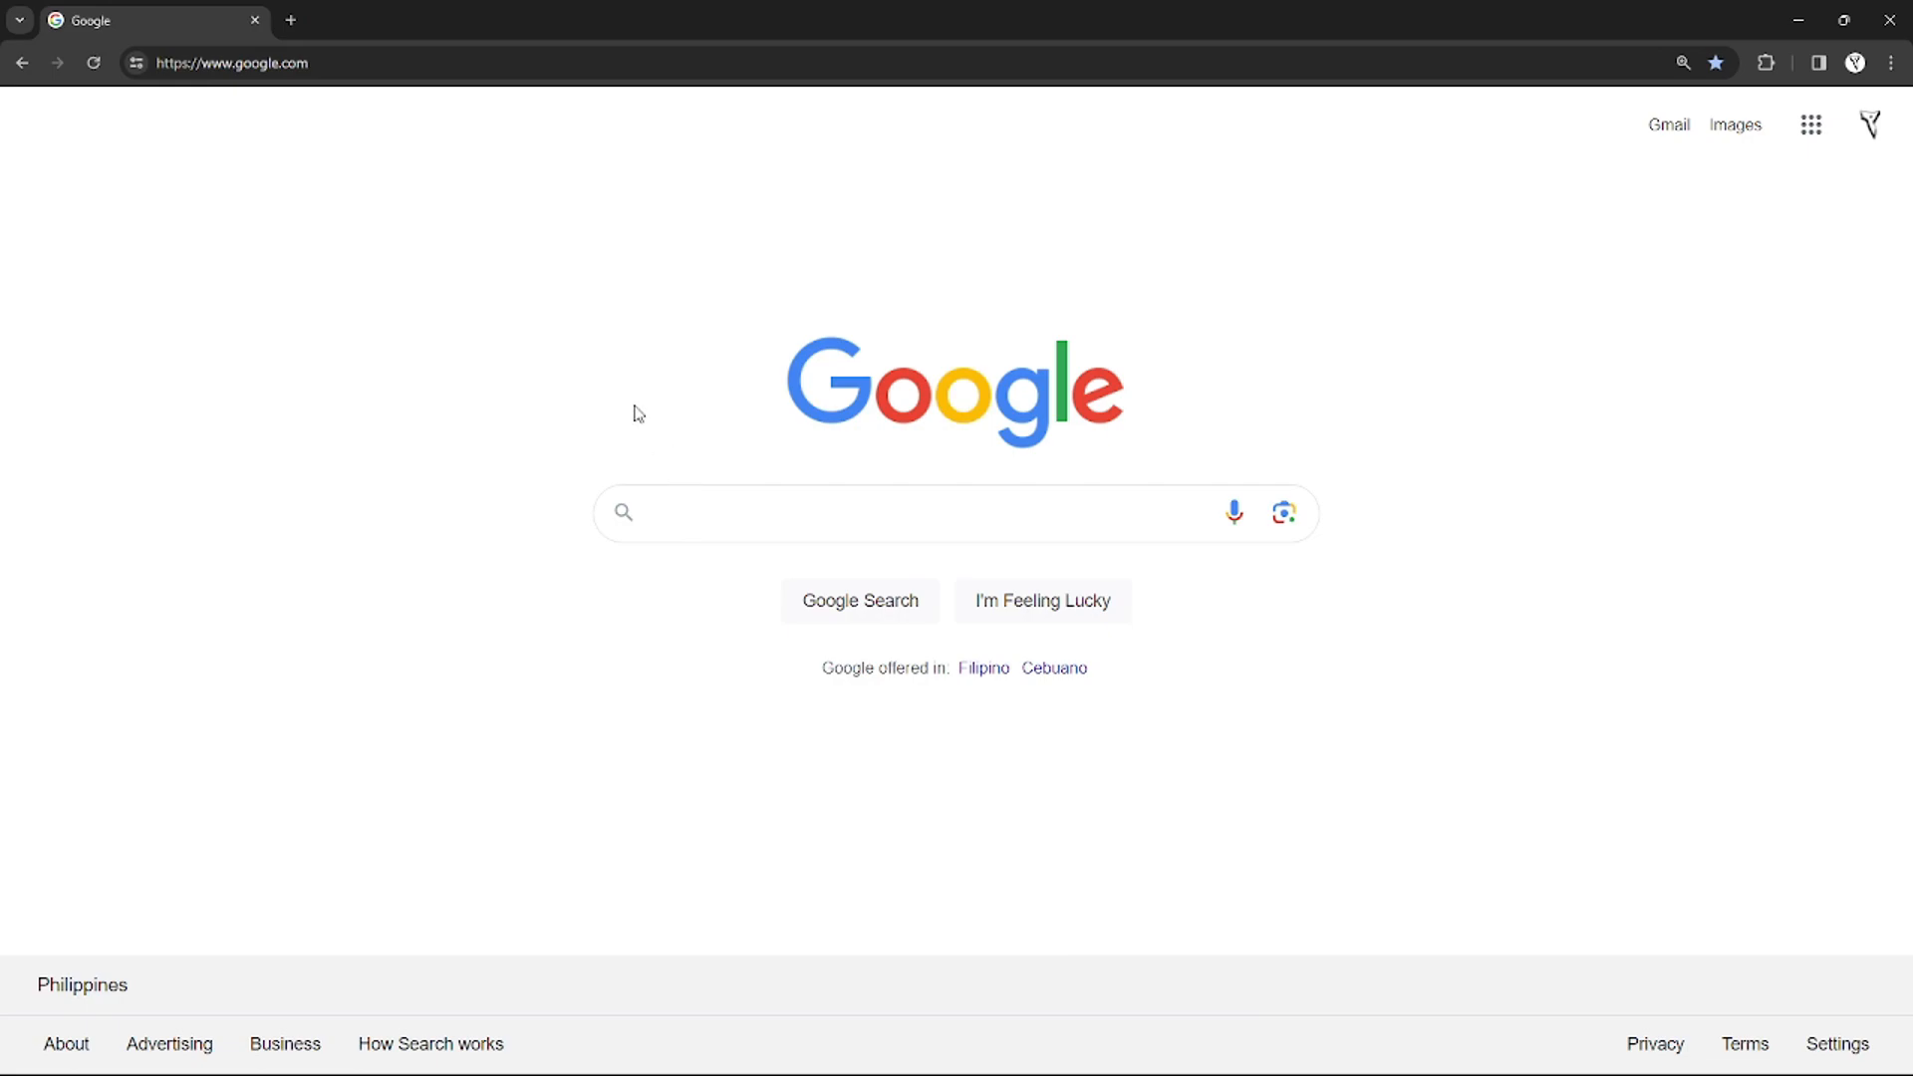
mouse_move(143, 126)
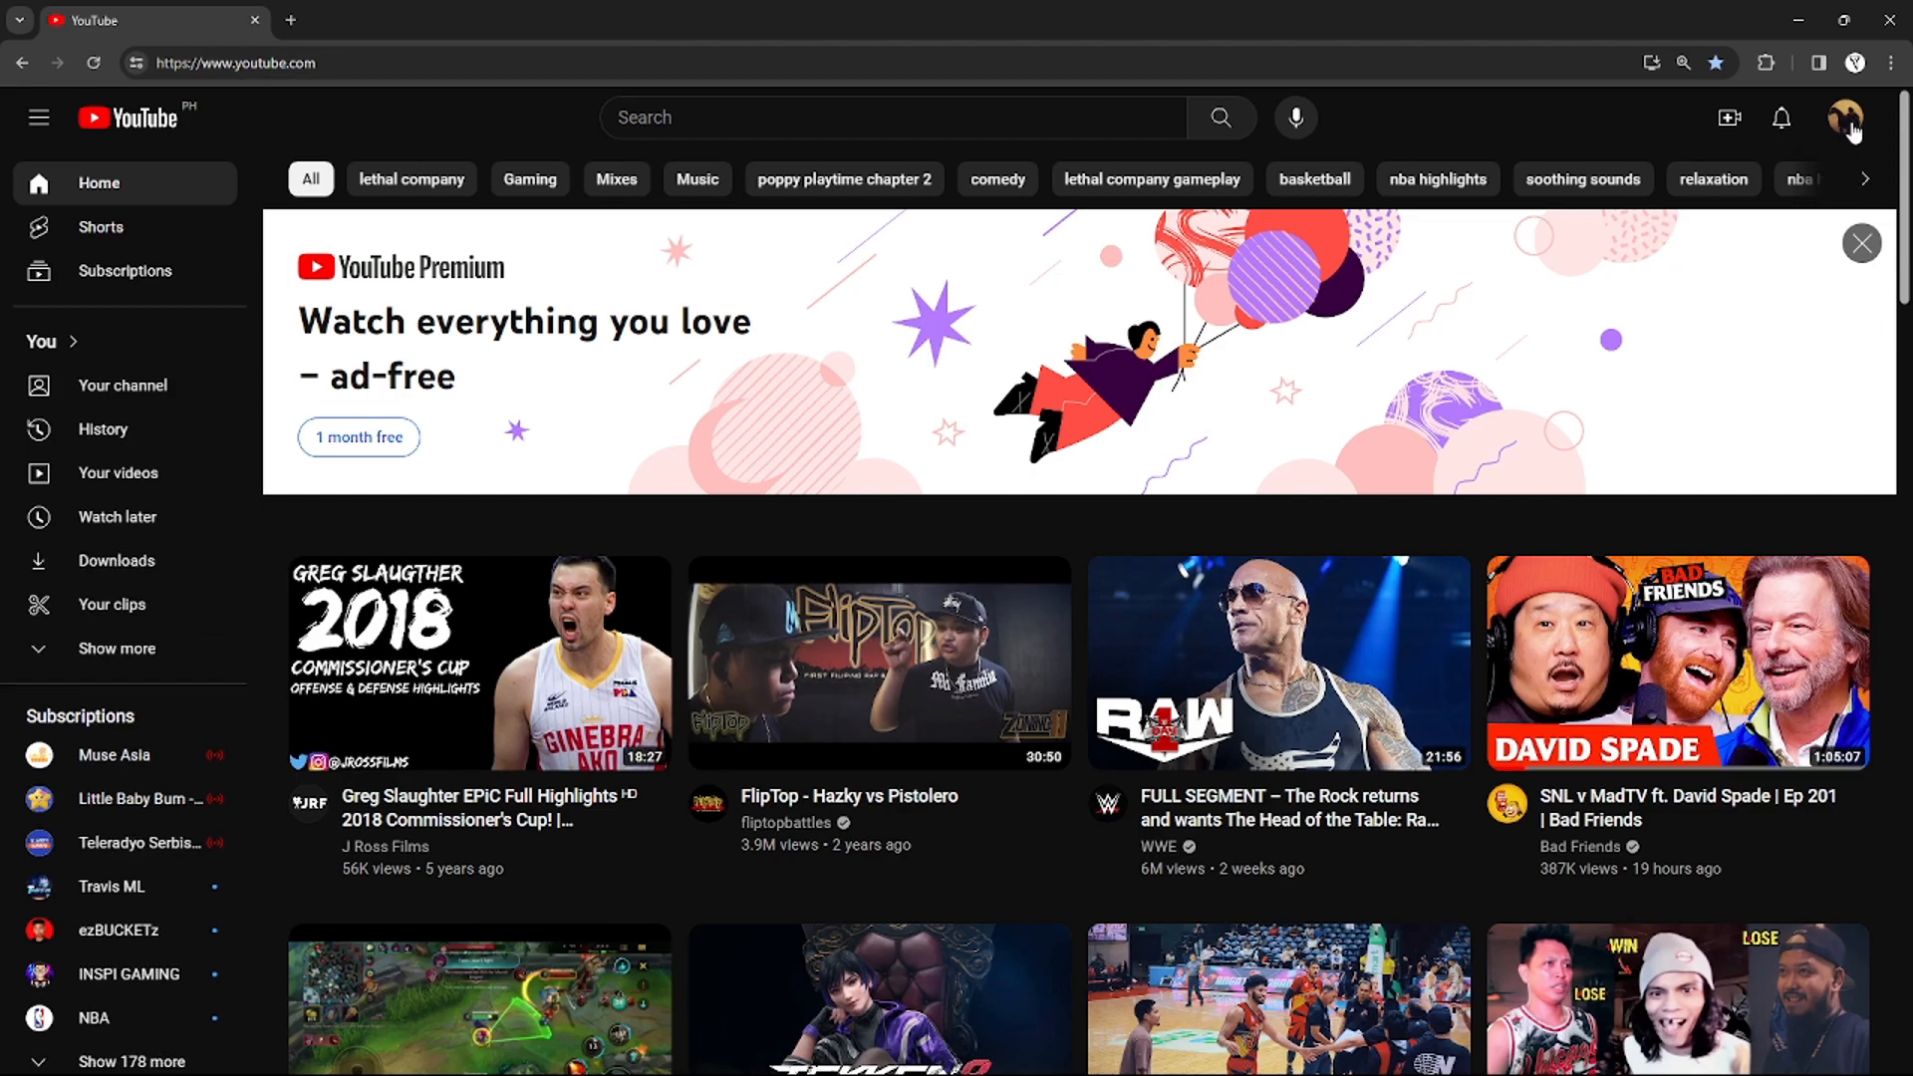
Choose Google Account from the YouTube profile avatar menu.
left_click(1847, 118)
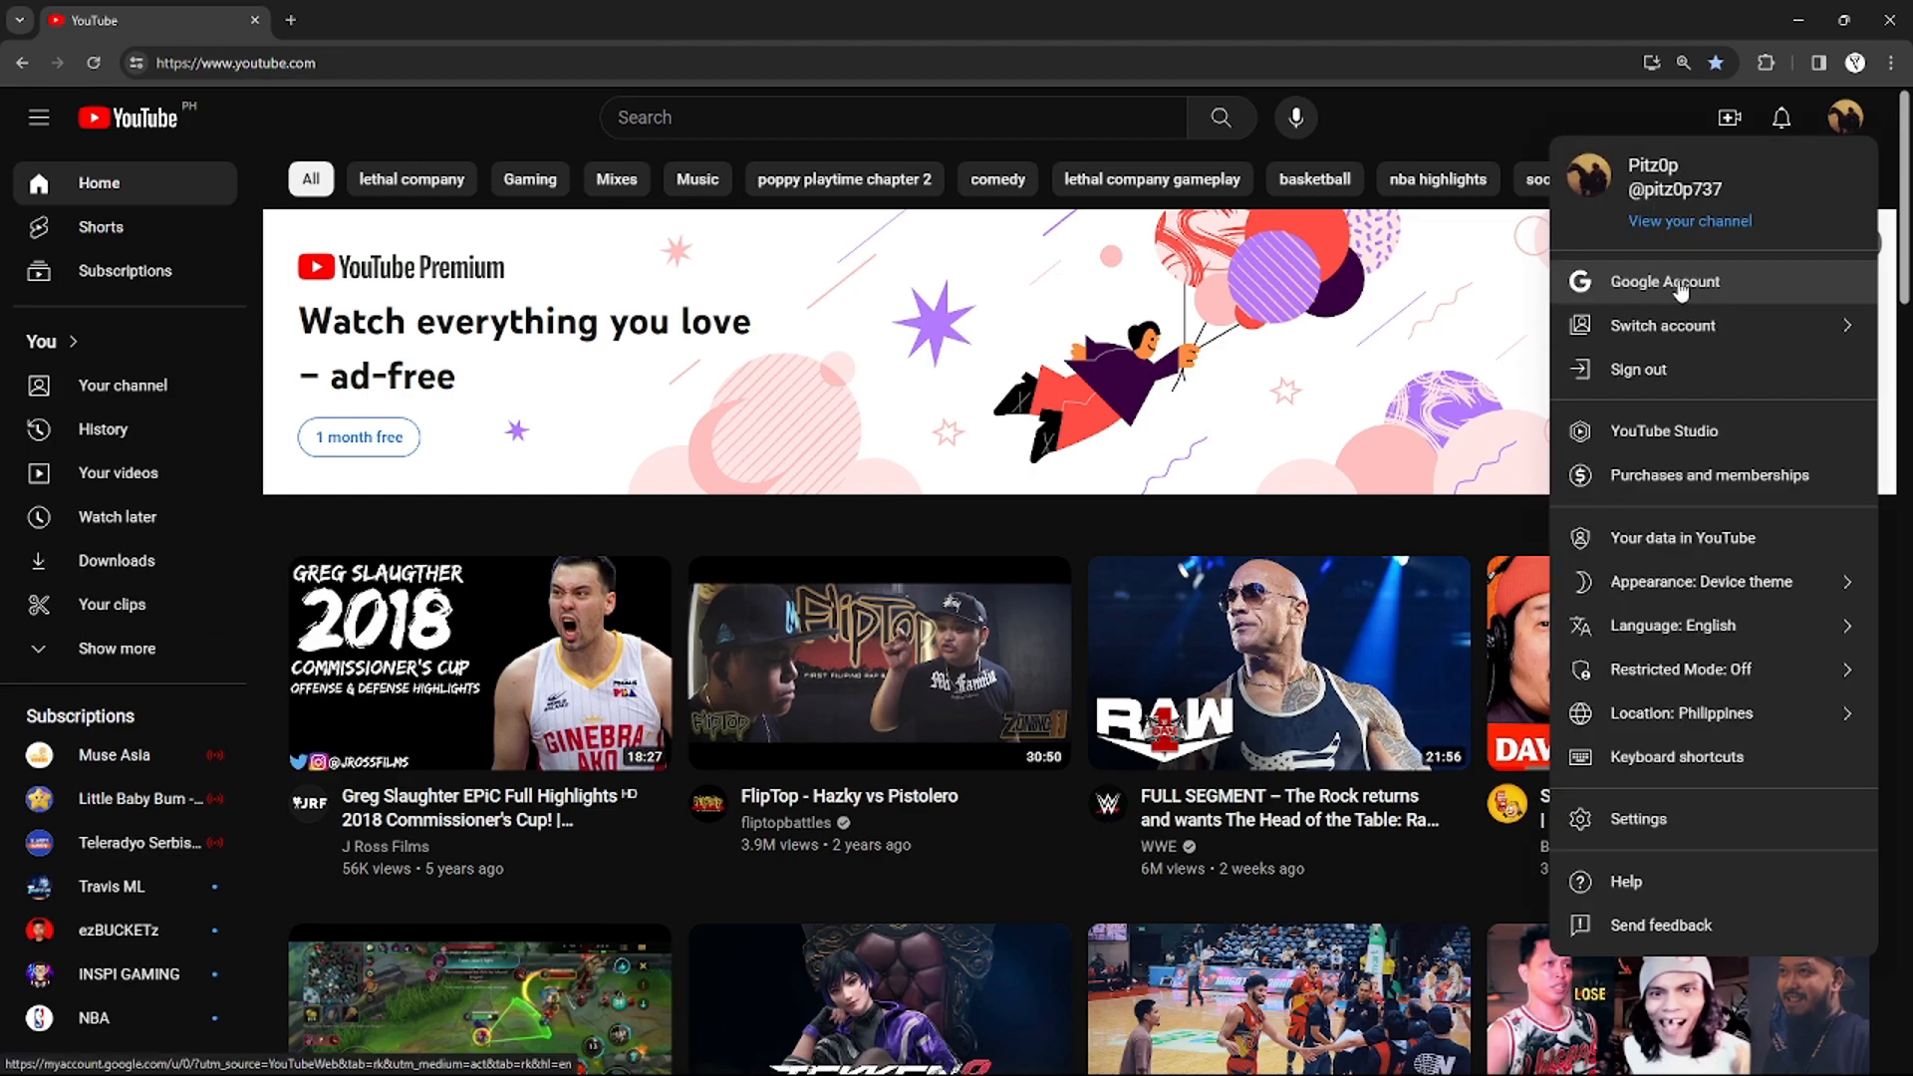
left_click(1663, 282)
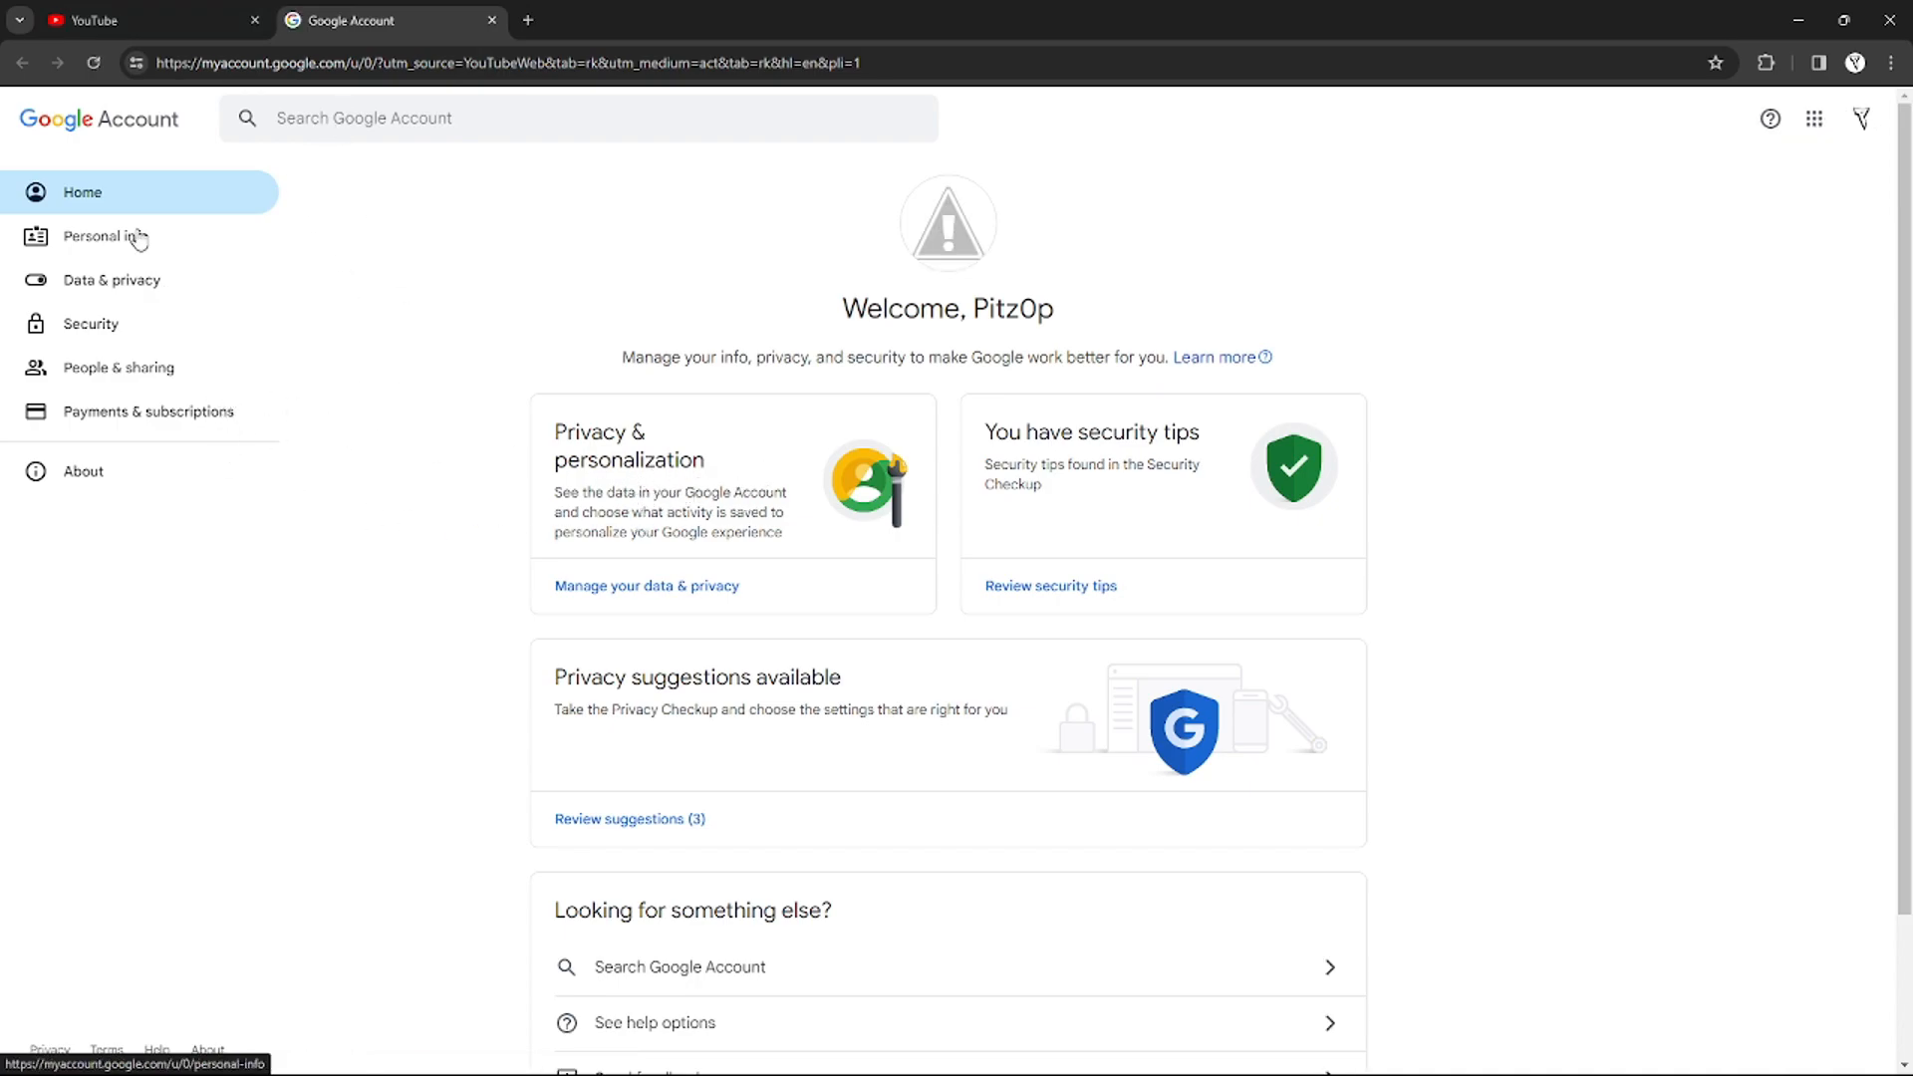
mouse_move(581, 271)
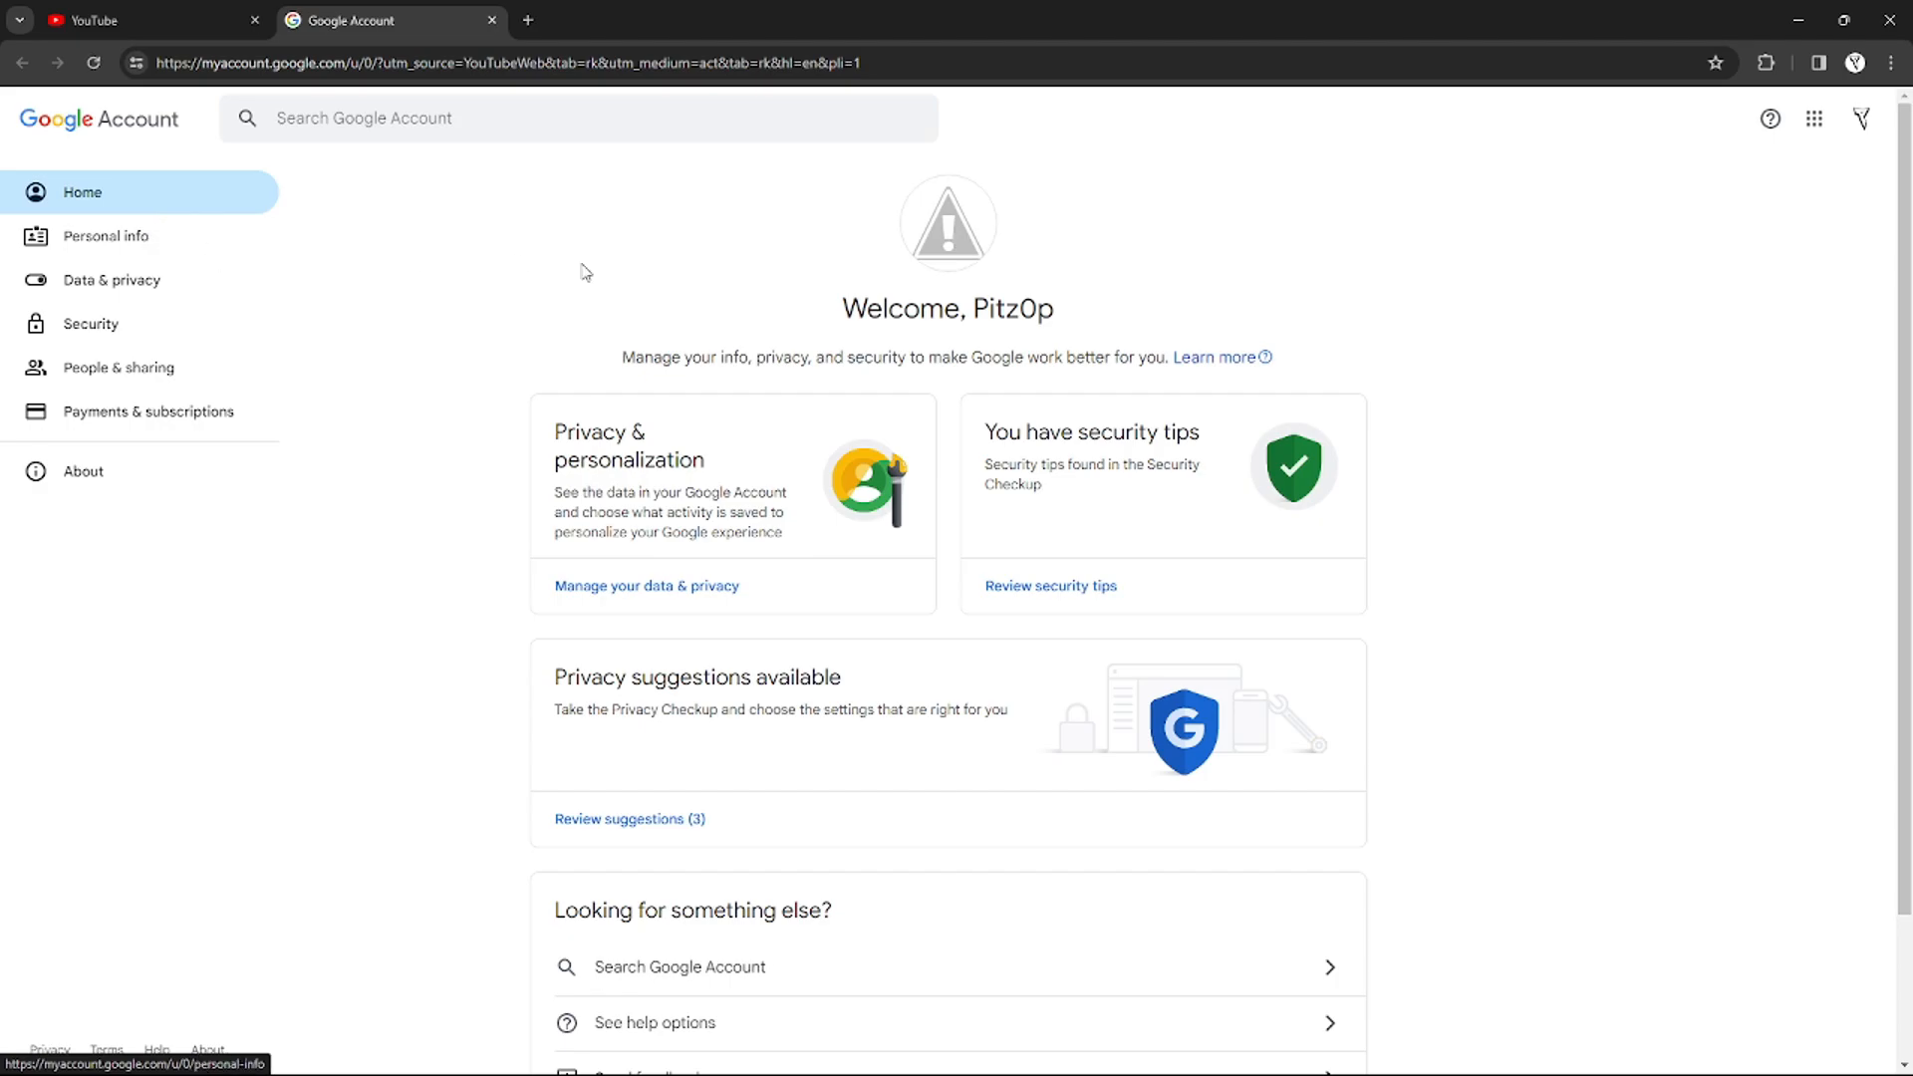
Open Personal info and select the Password card further down the page.
scroll("down", 3)
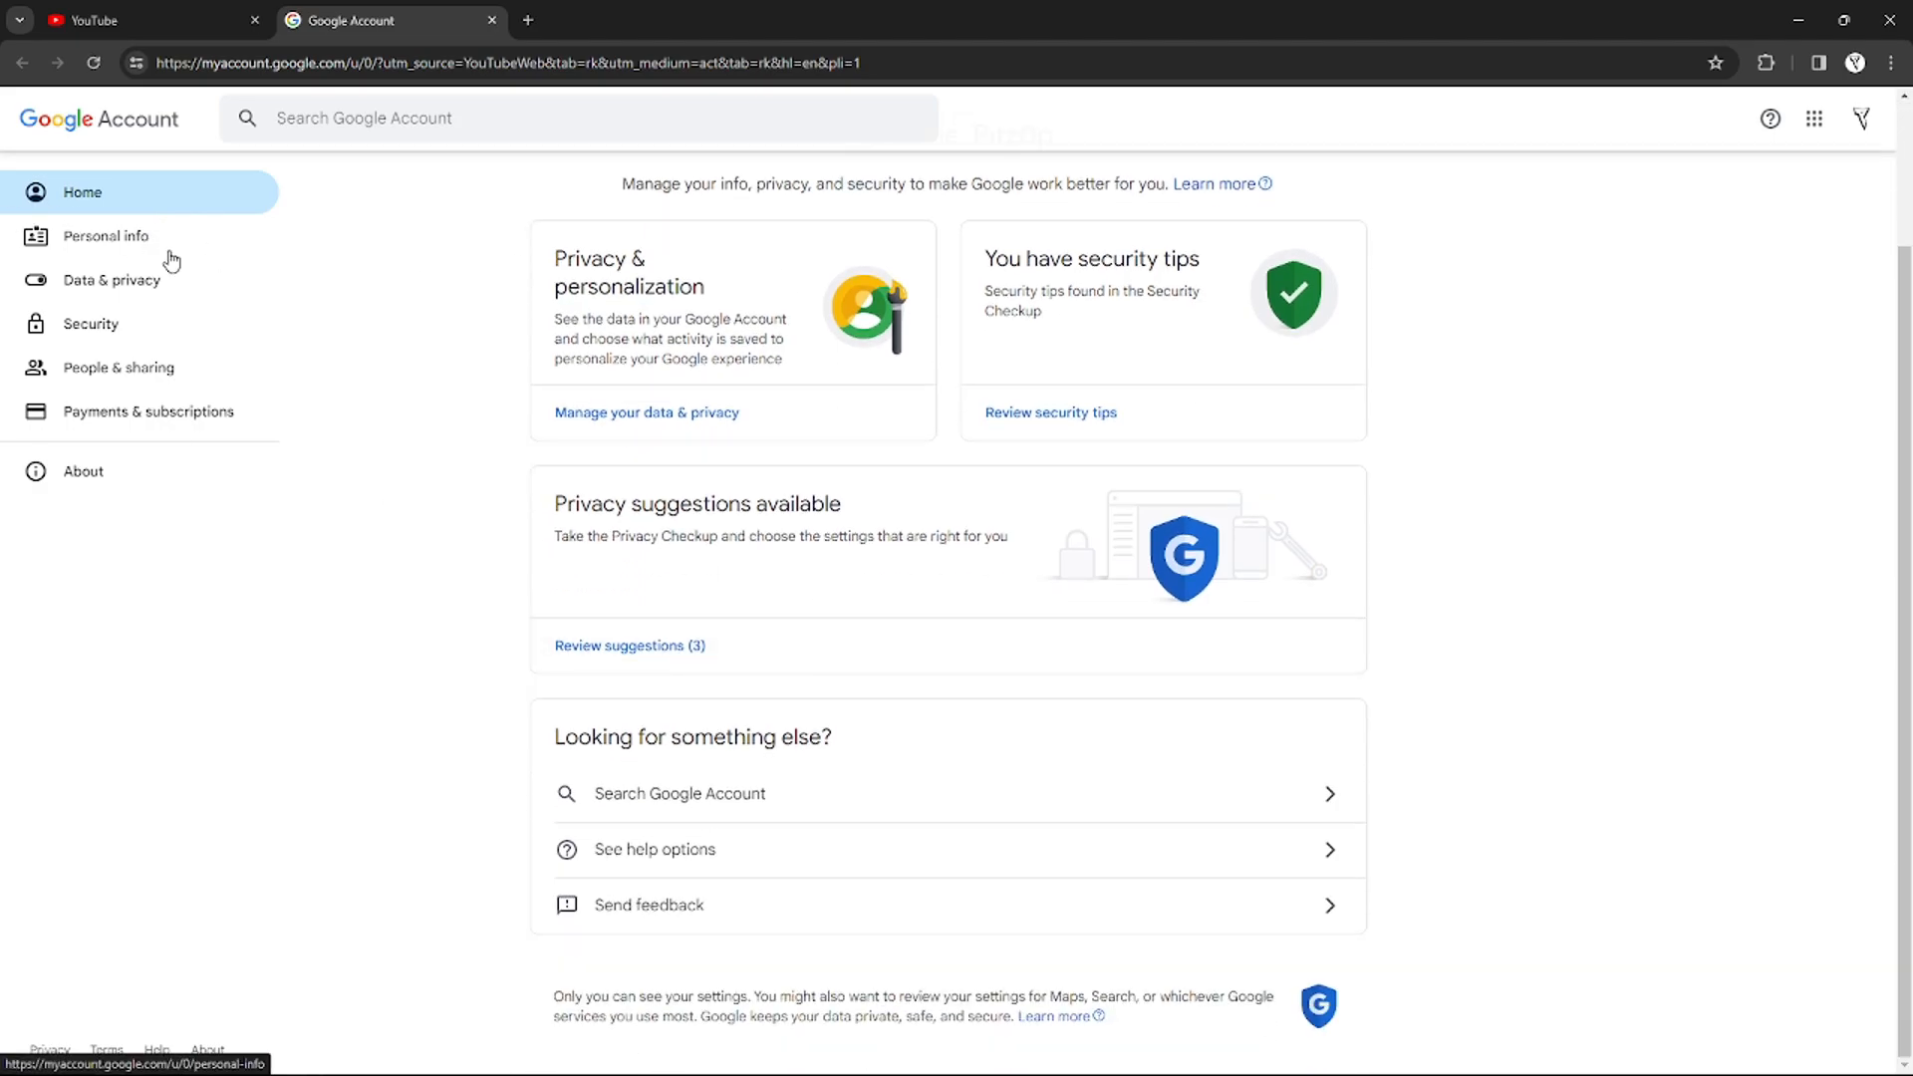
left_click(107, 236)
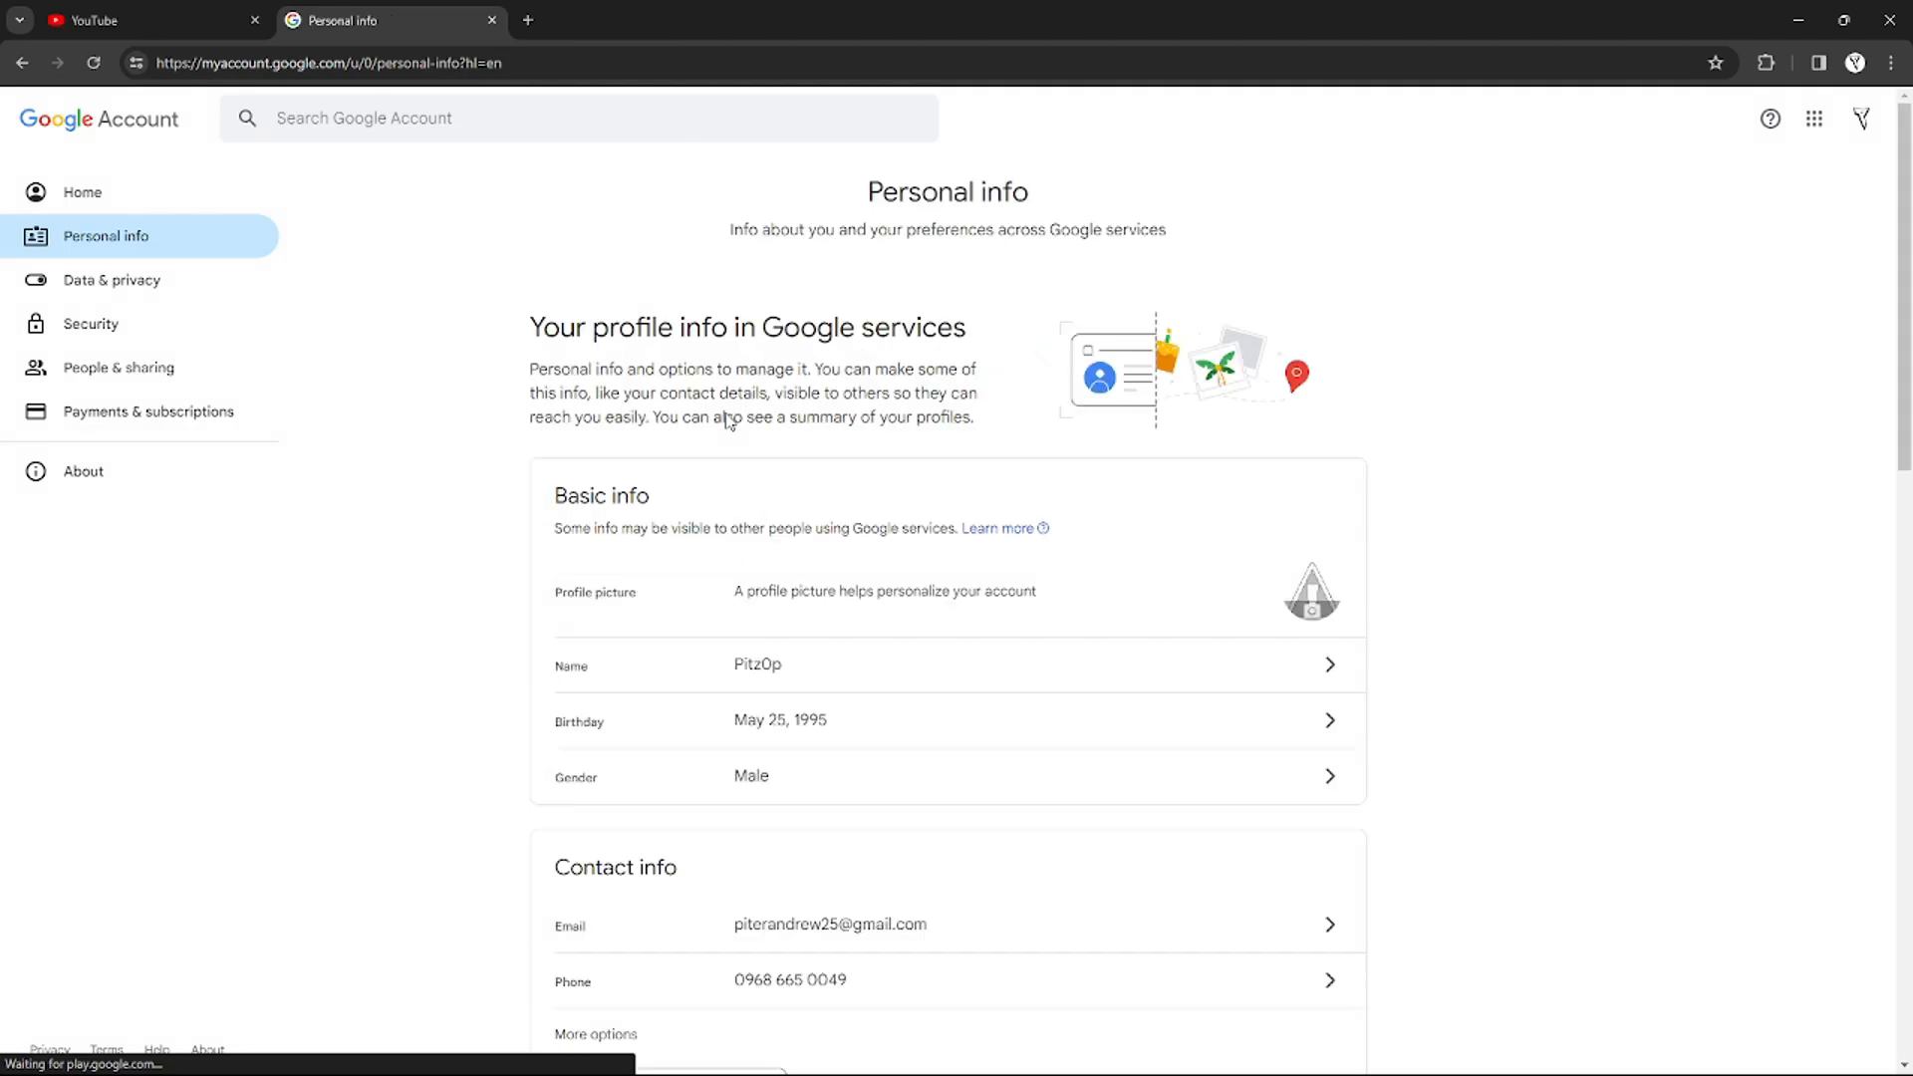
scroll("down", 3)
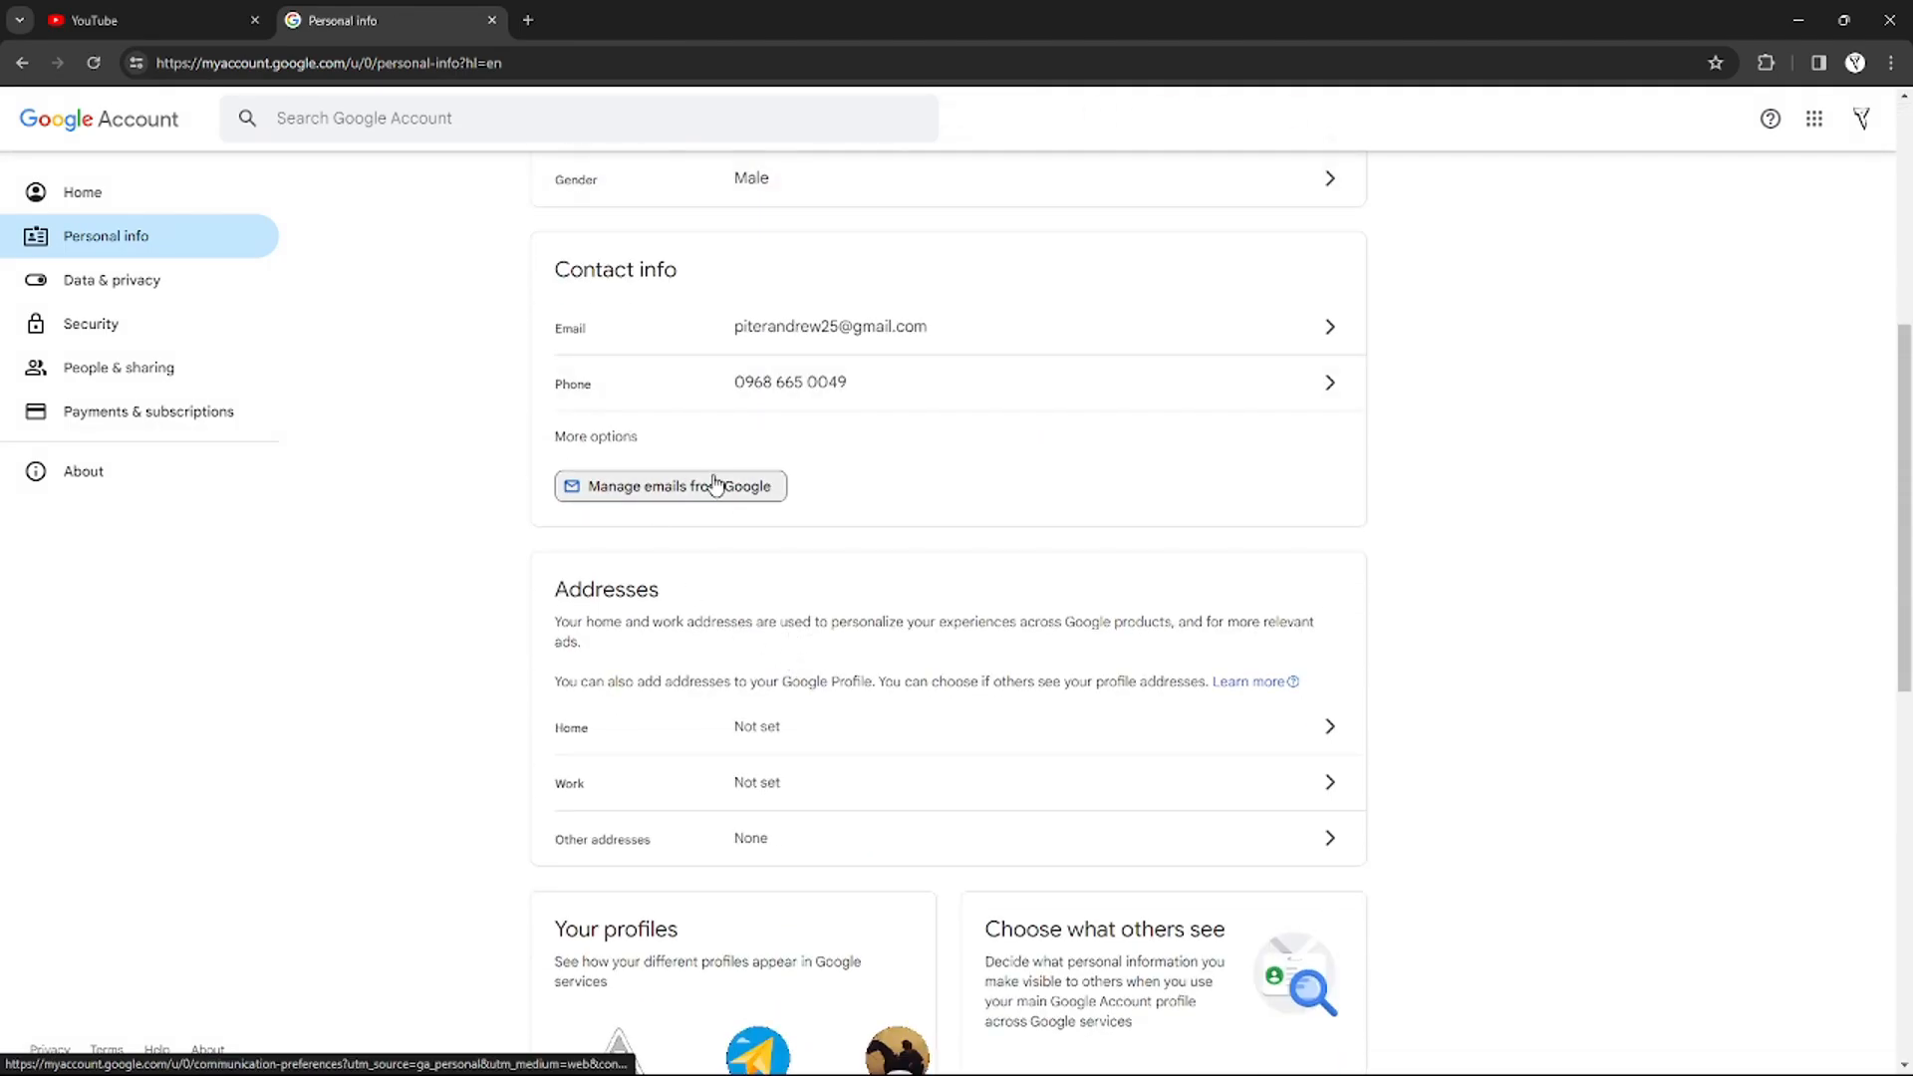
scroll("down", 3)
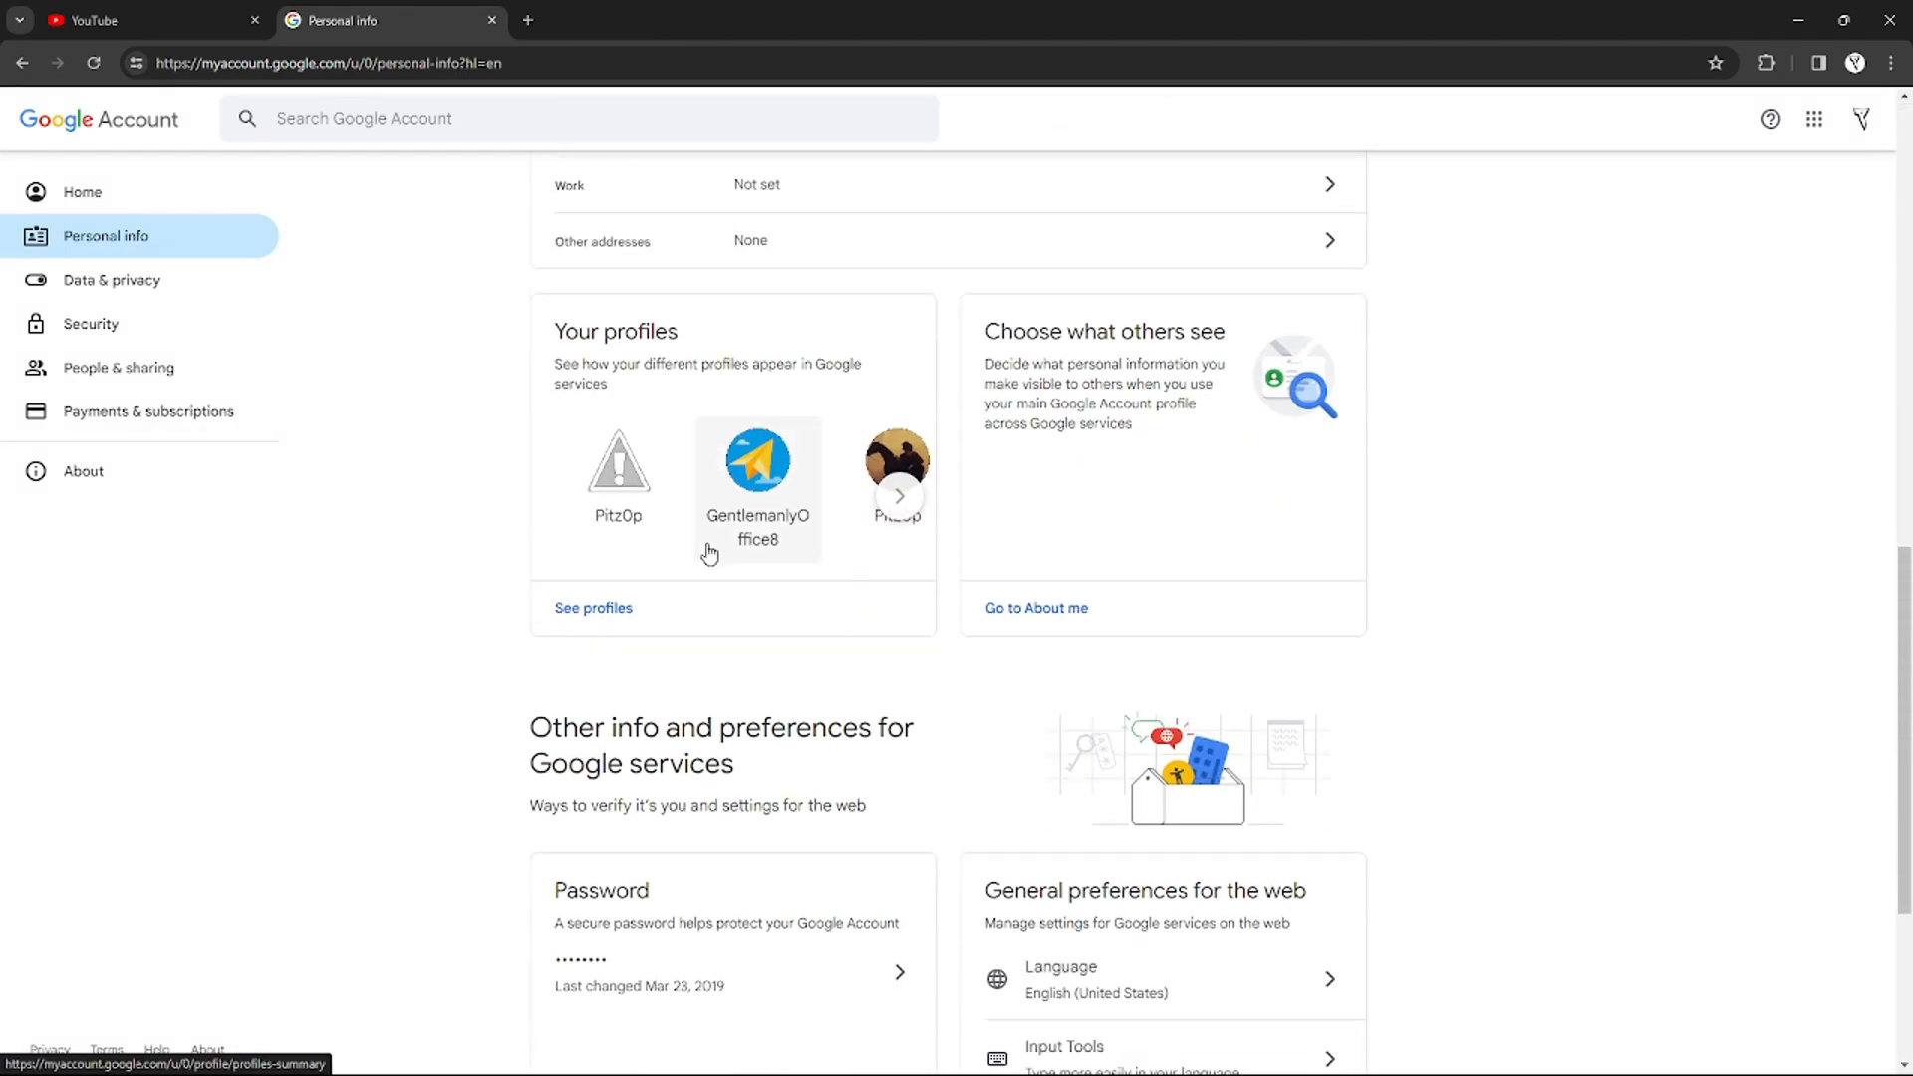
scroll("down", 3)
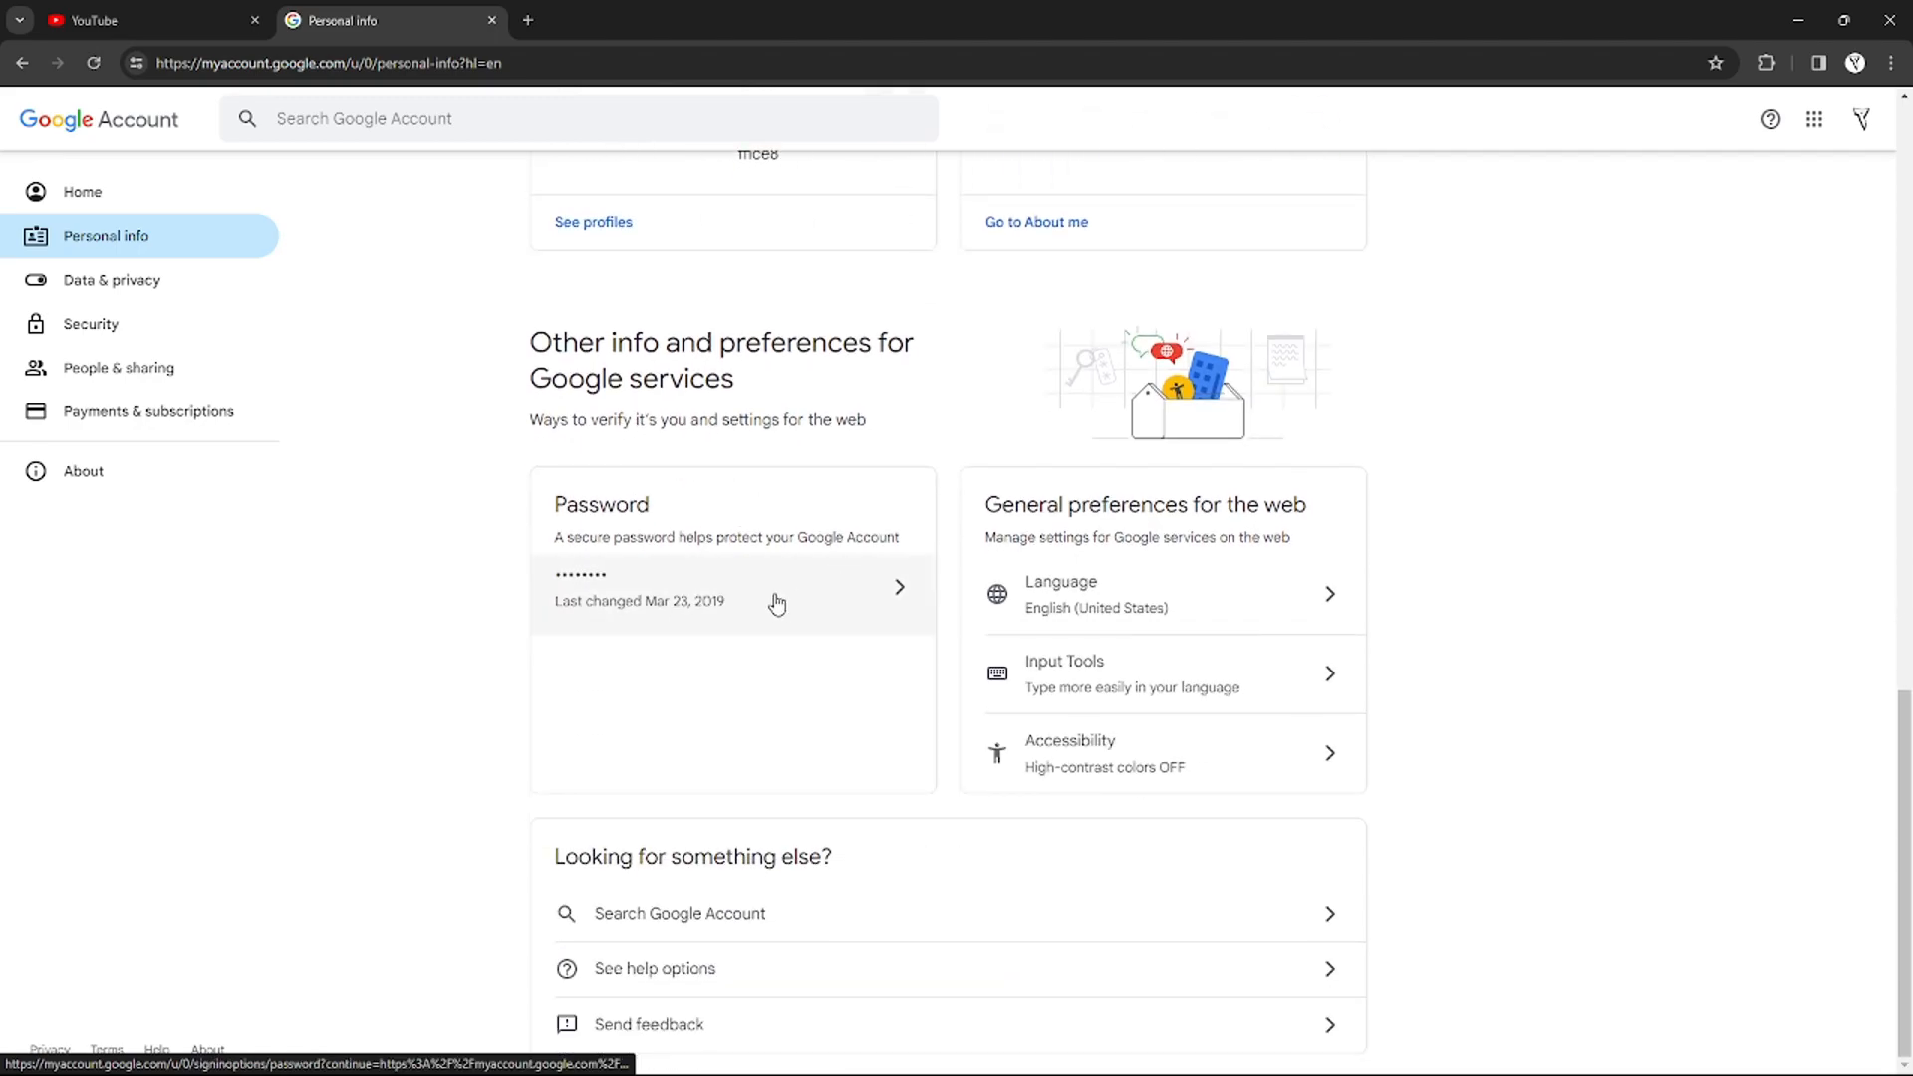
left_click(777, 598)
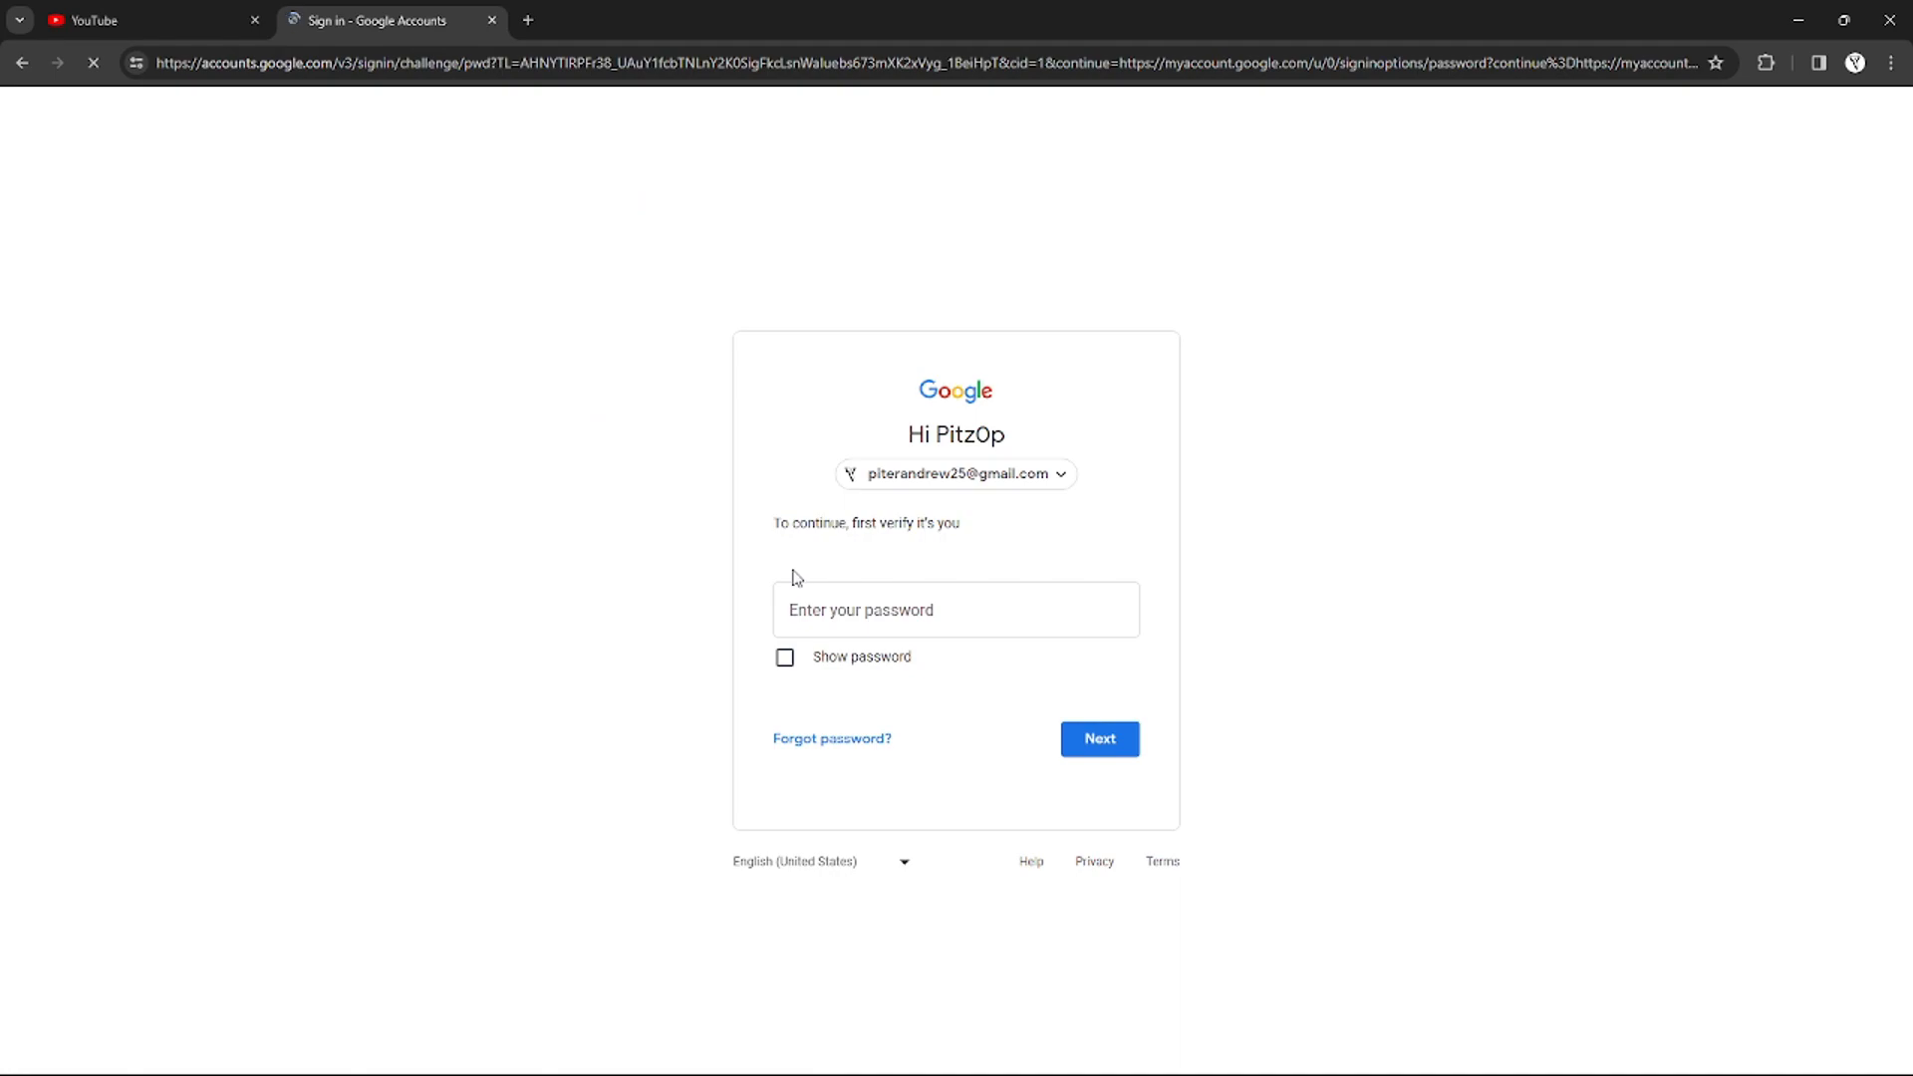
Enter the current password and submit it to verify identity.
left_click(956, 609)
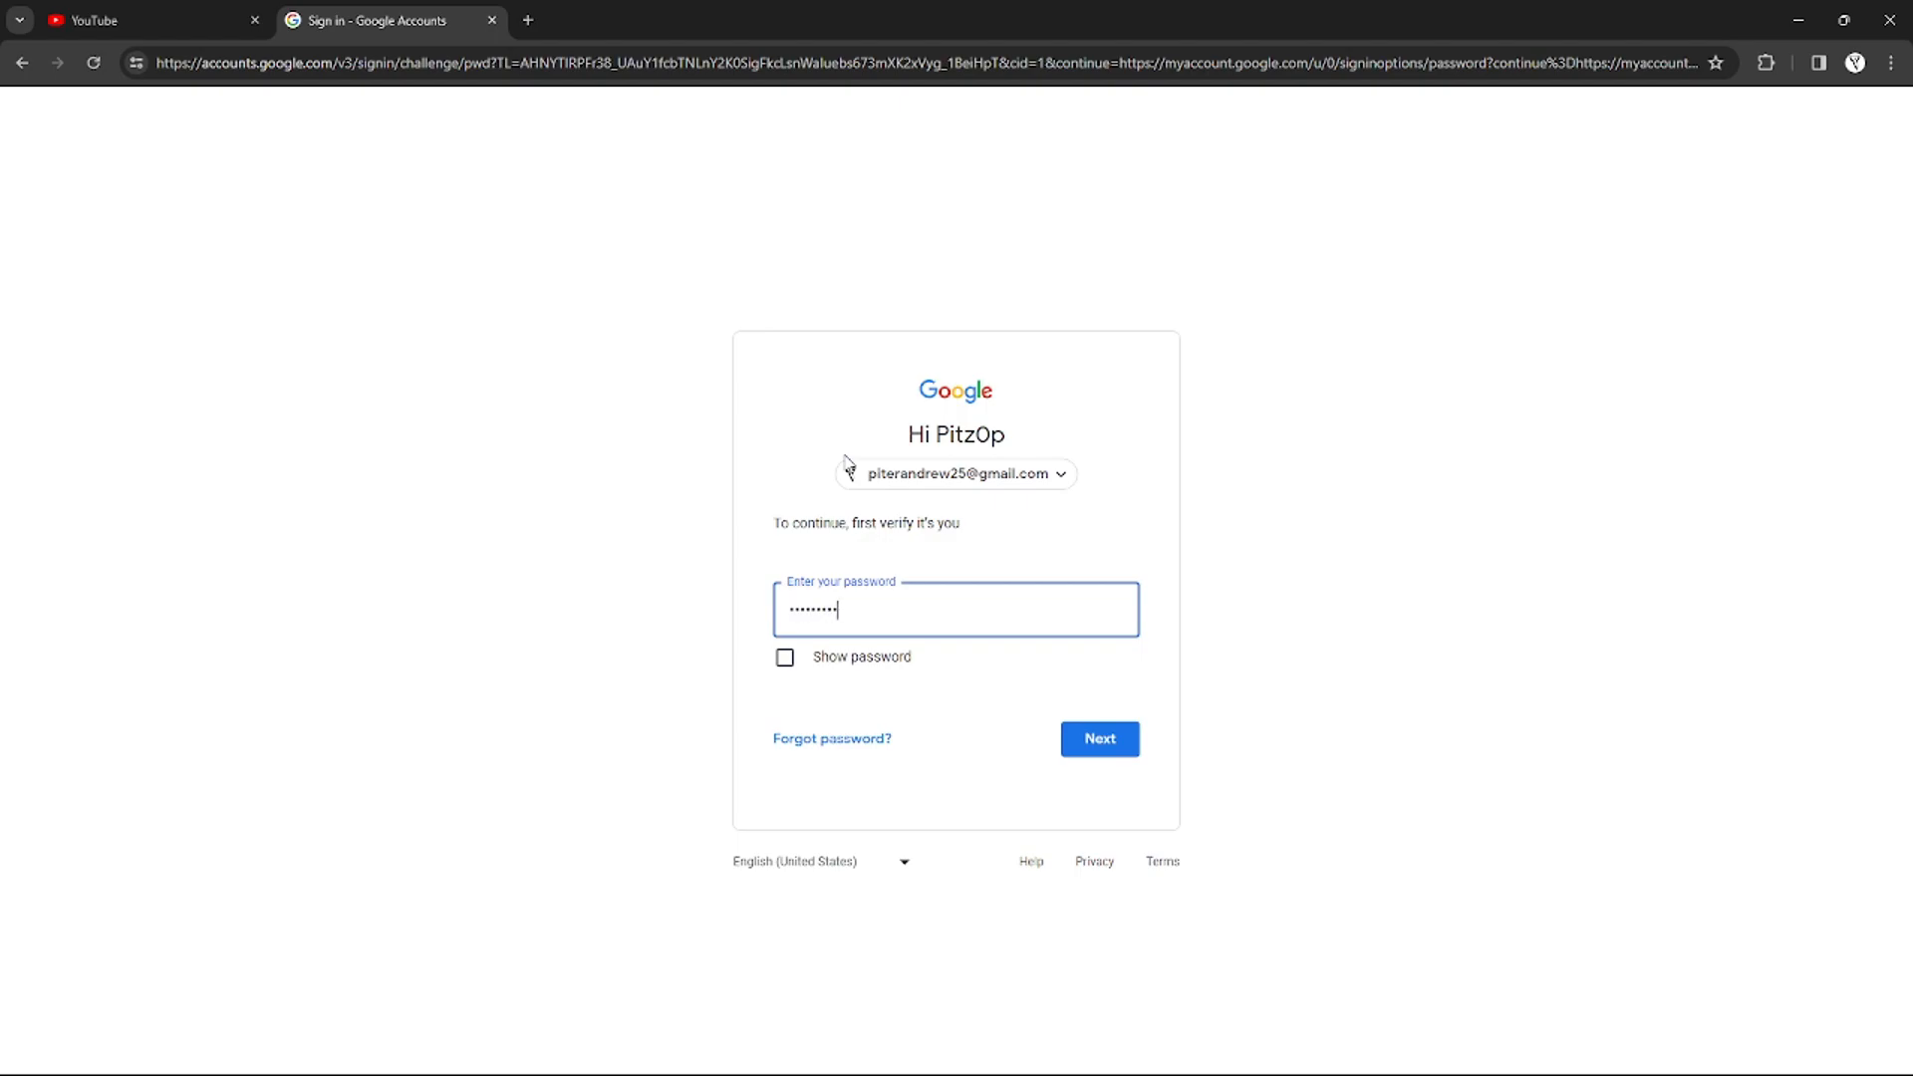
left_click(1097, 738)
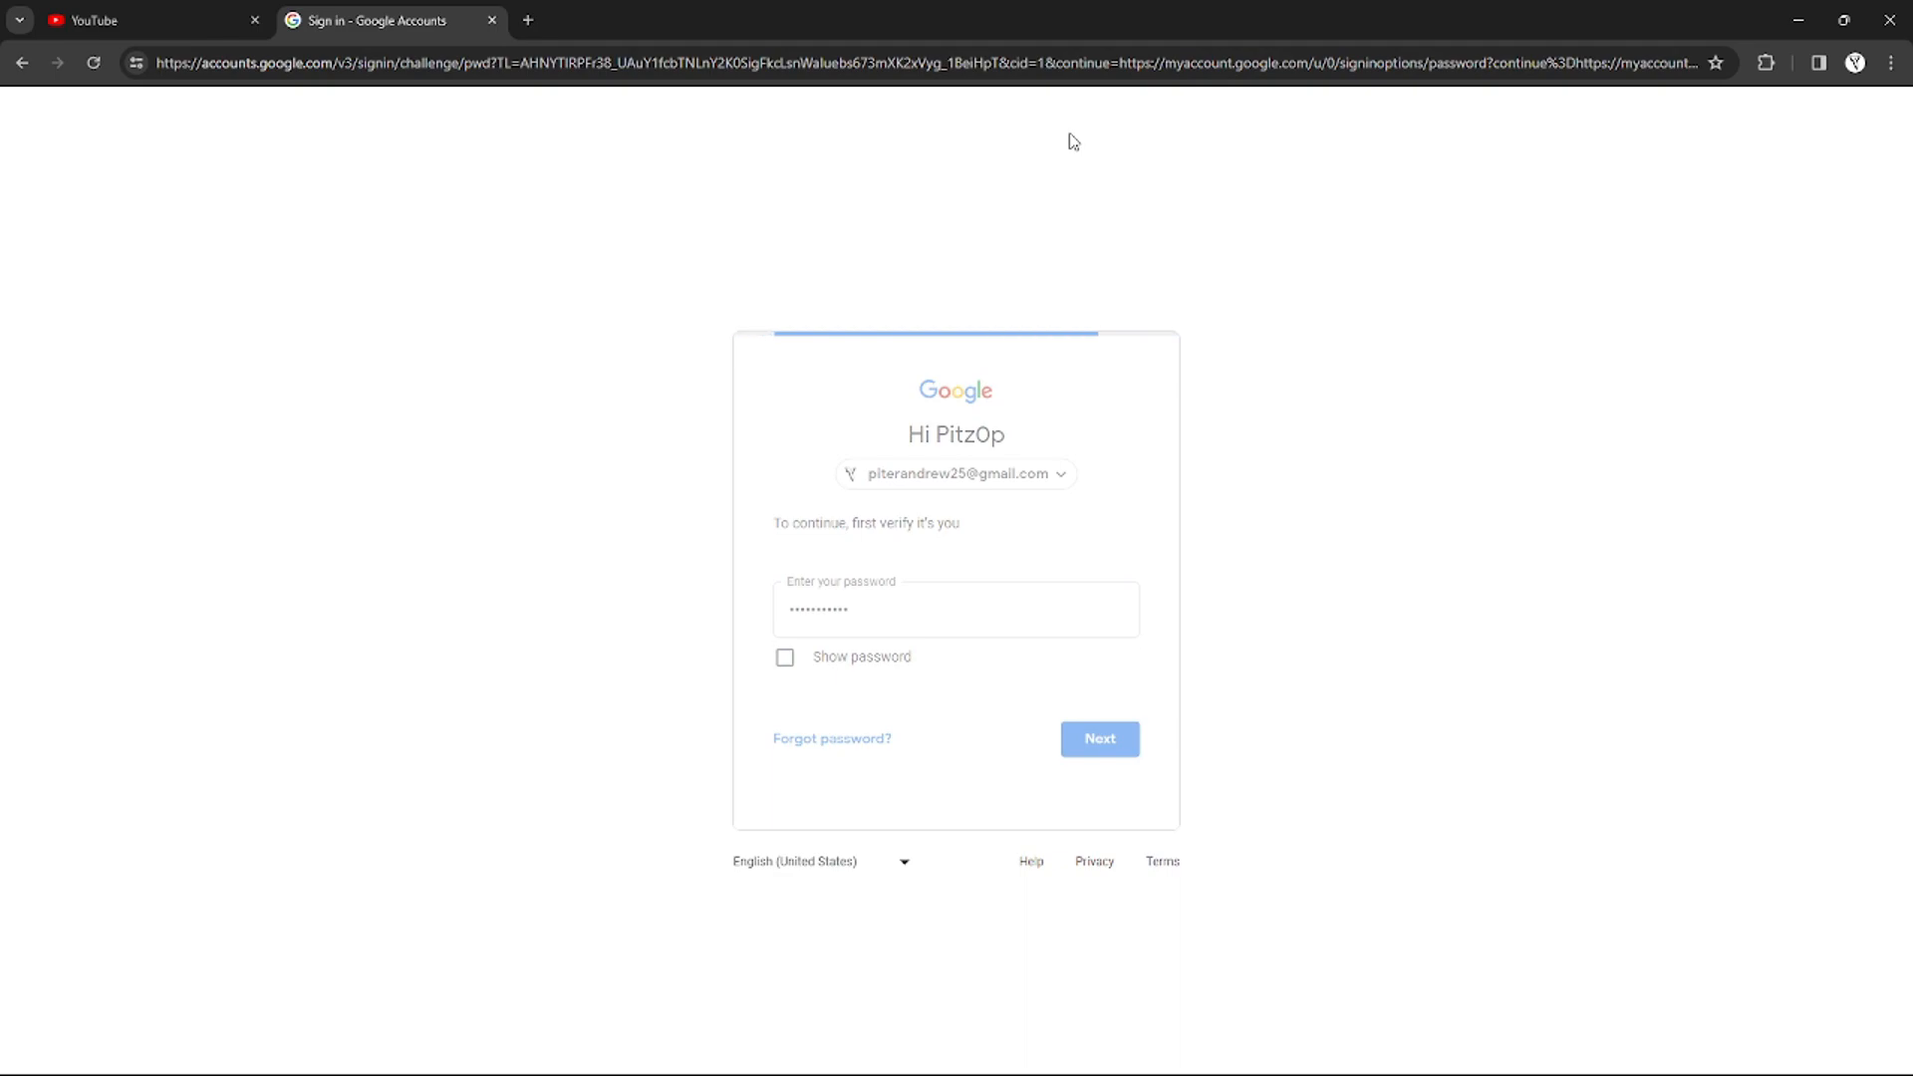
left_click(1097, 738)
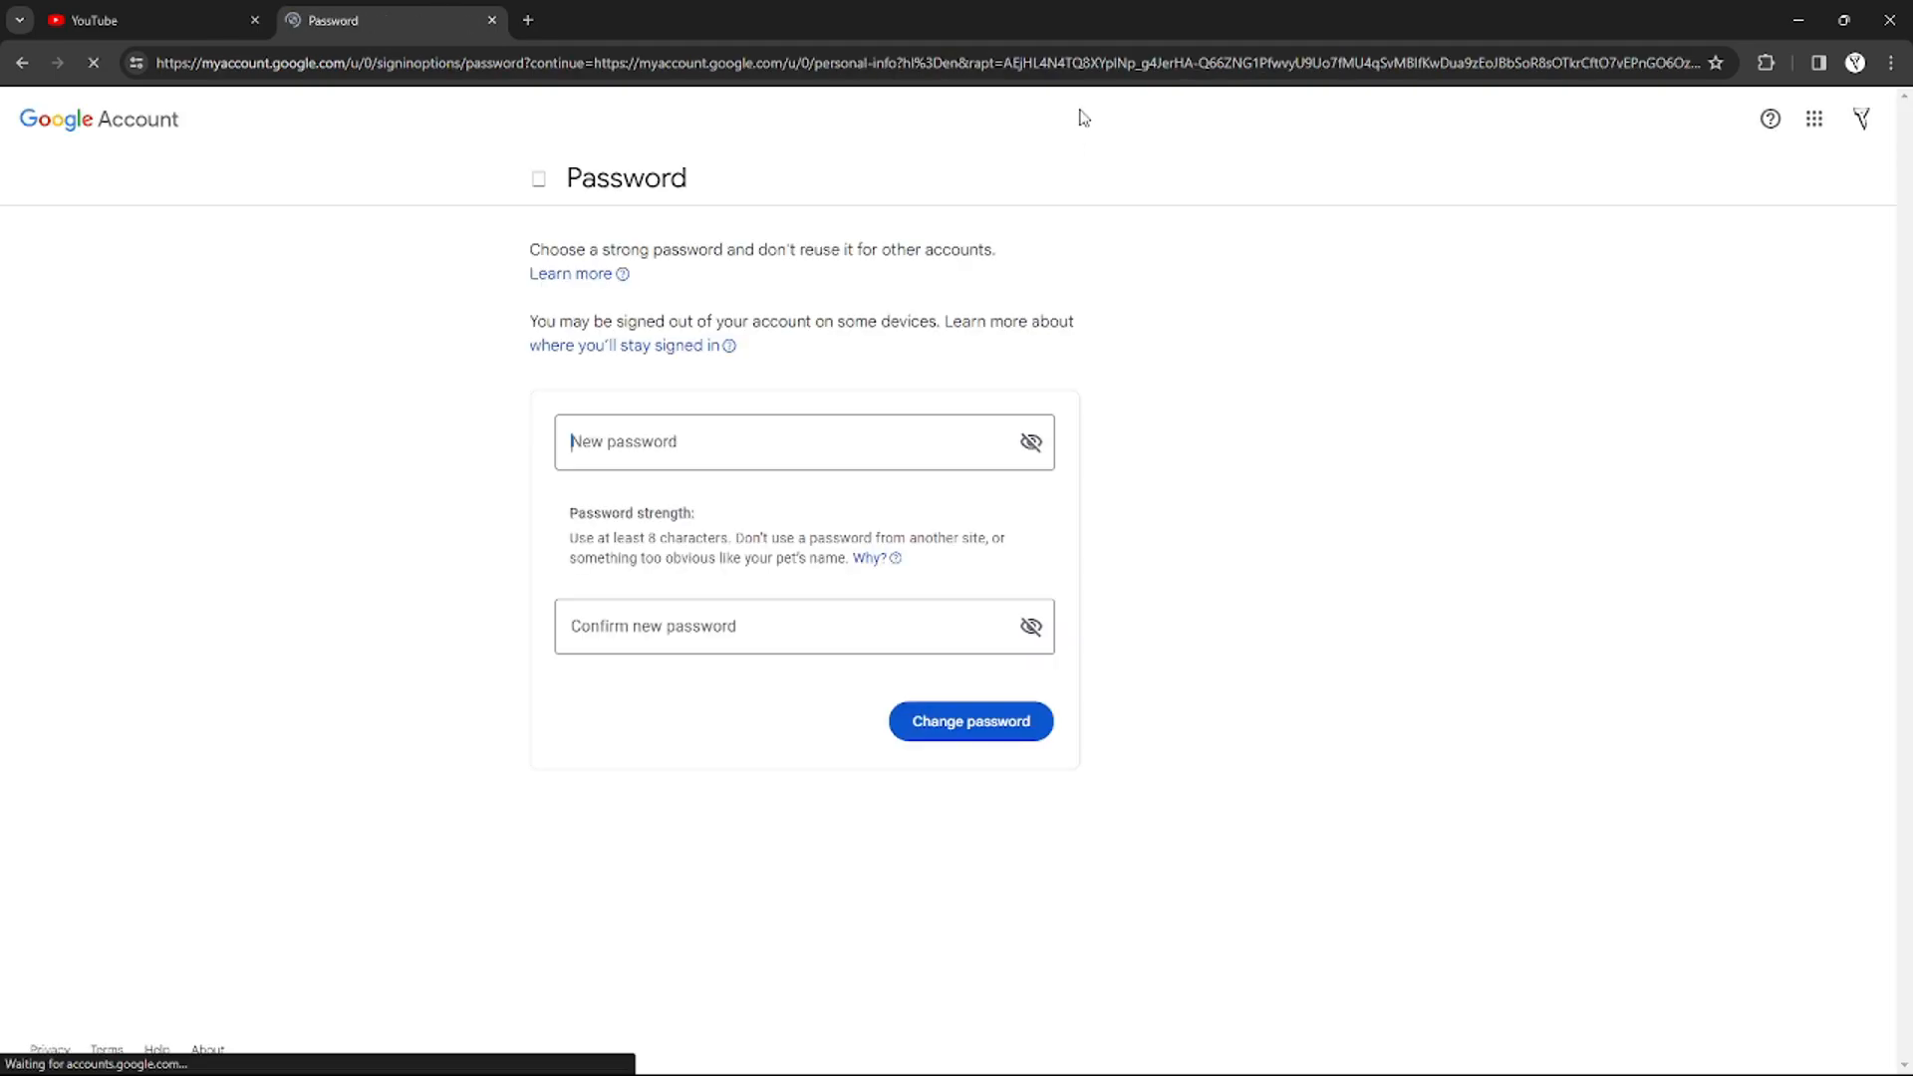
left_click(773, 441)
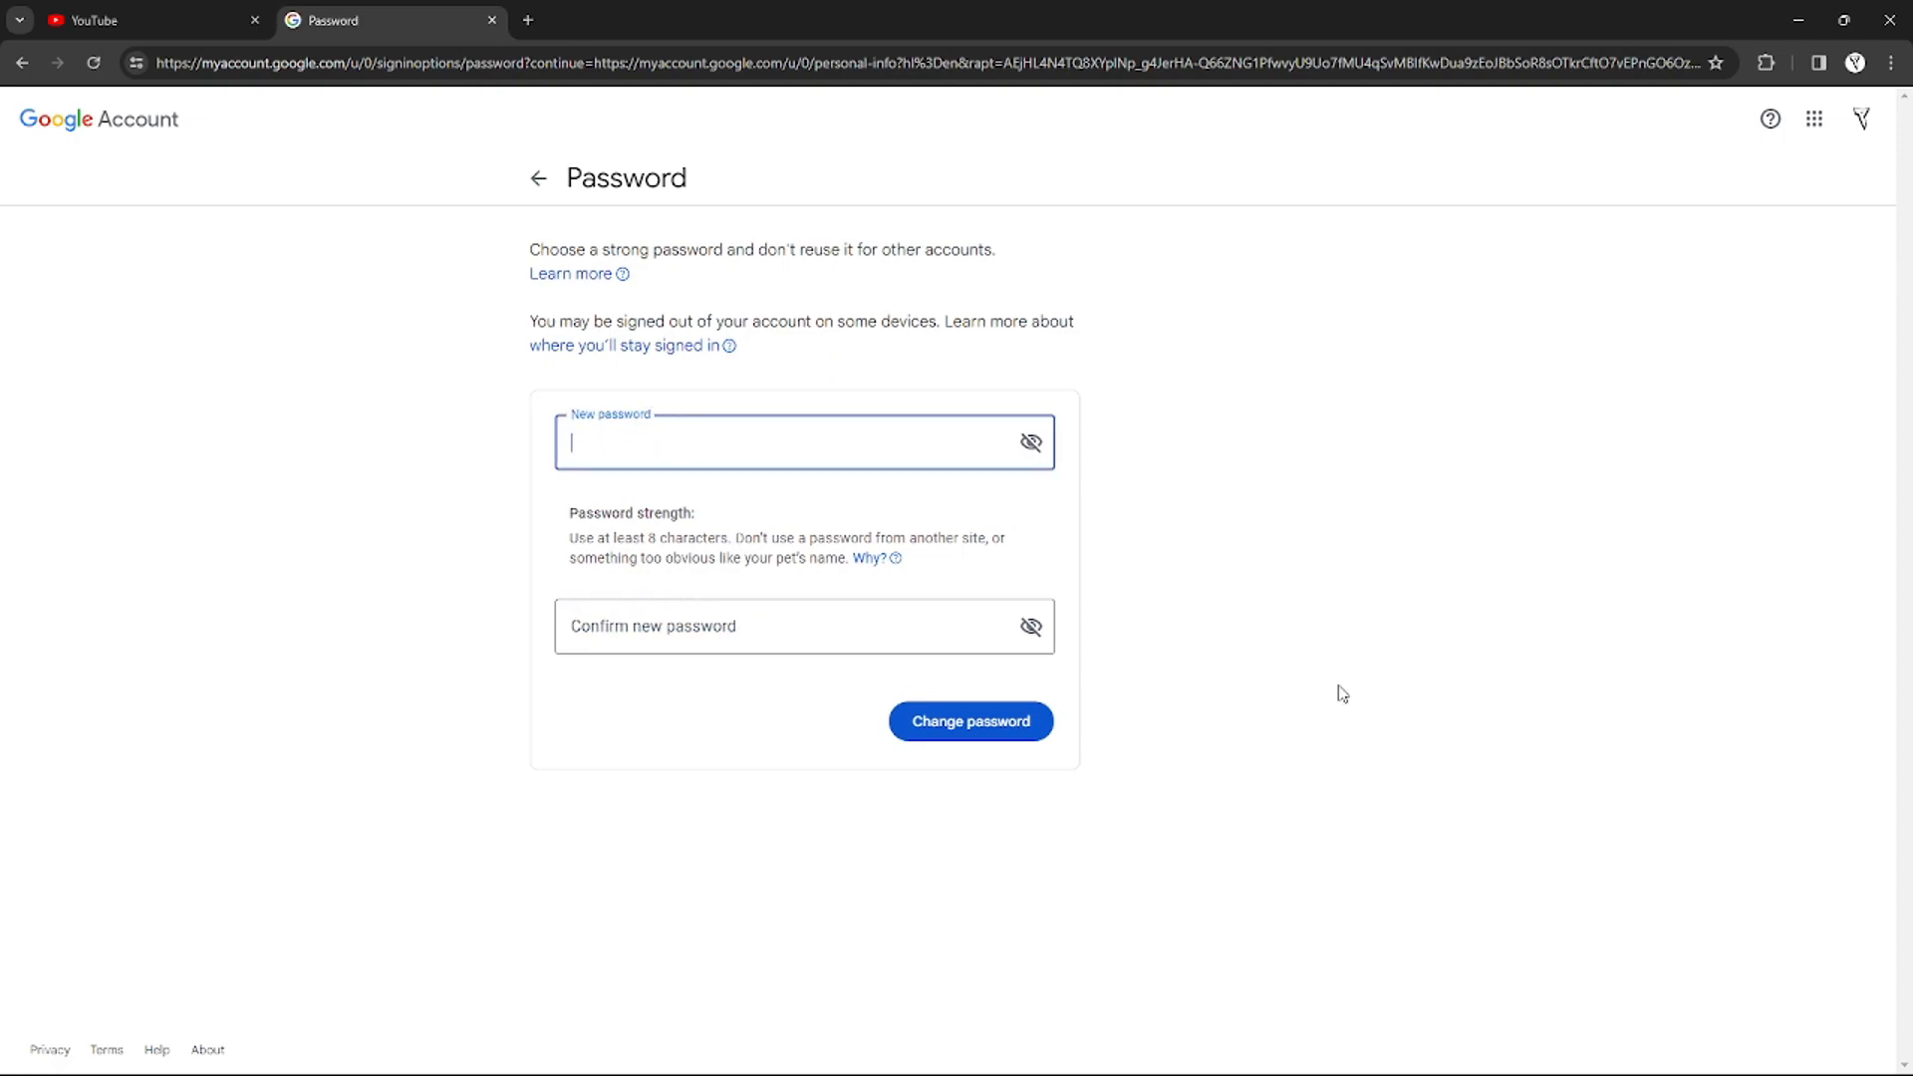
mouse_move(970, 722)
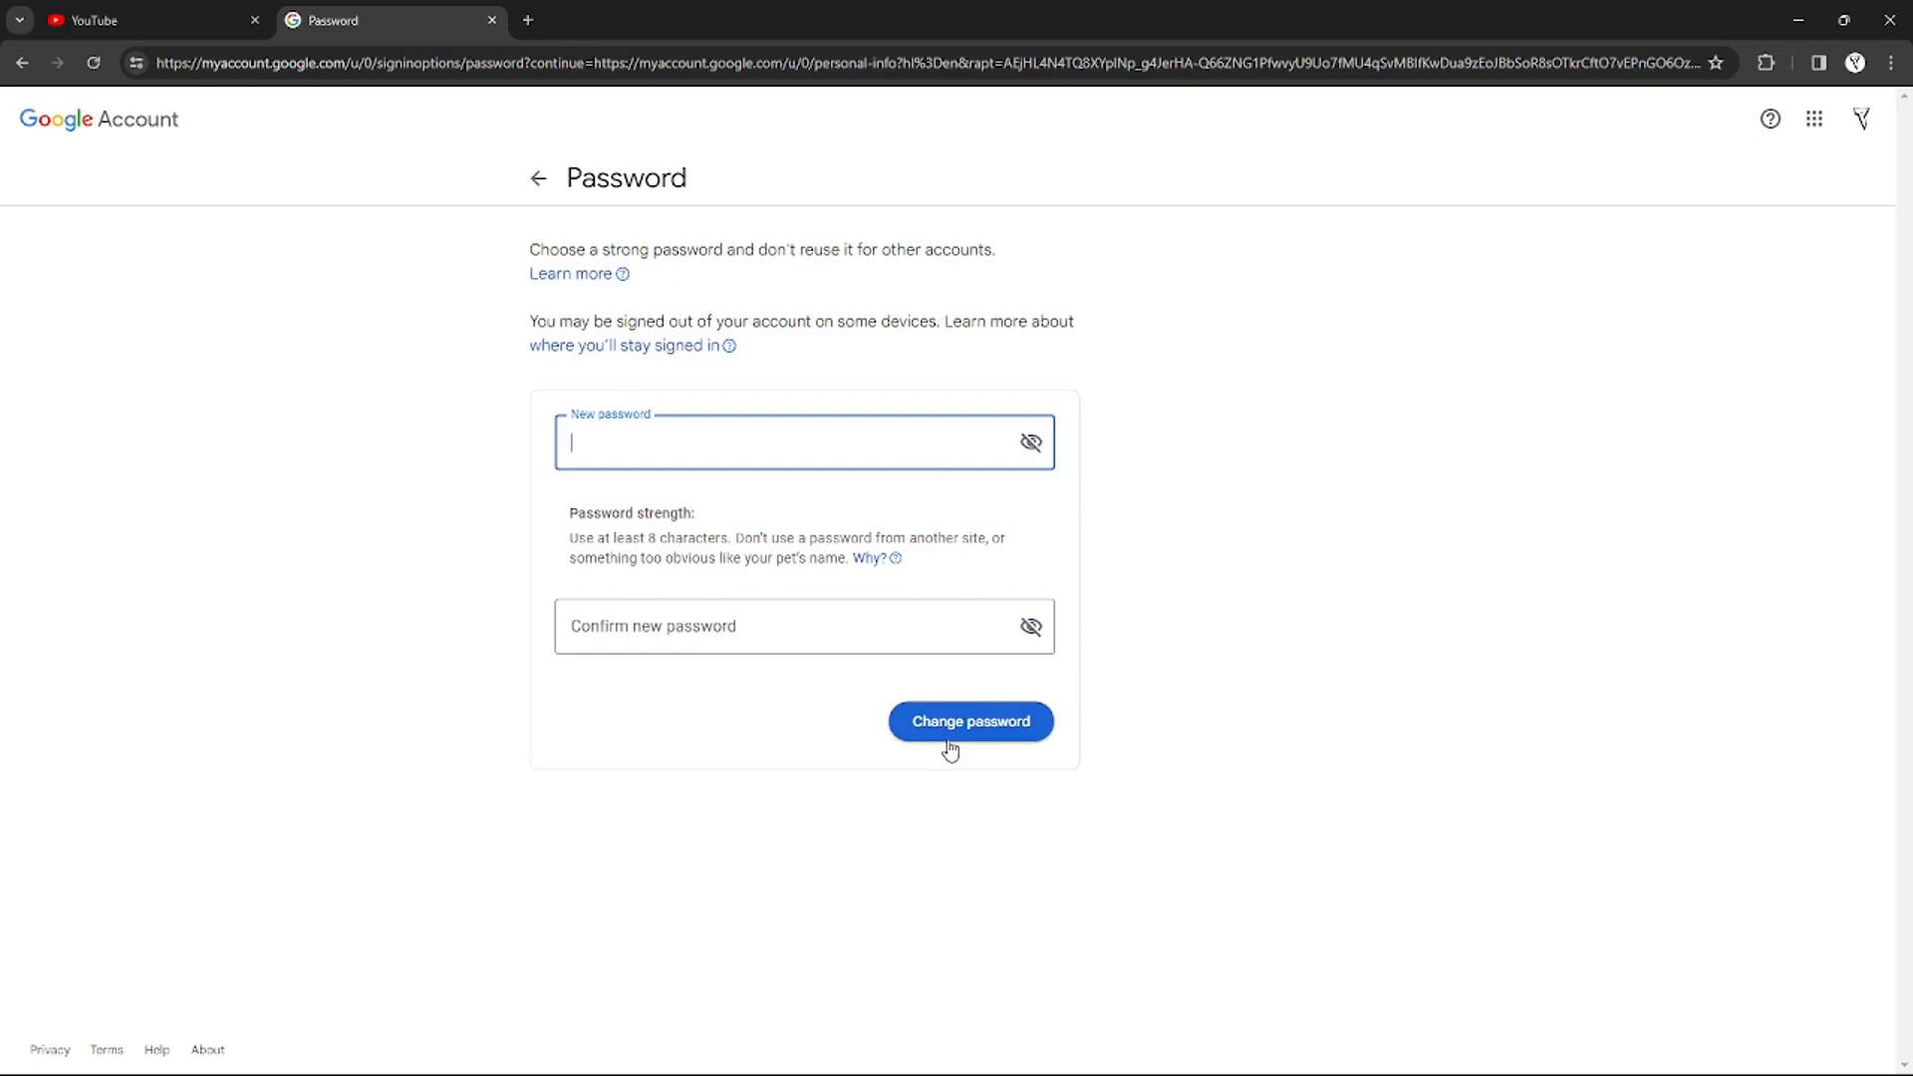
mouse_move(319, 326)
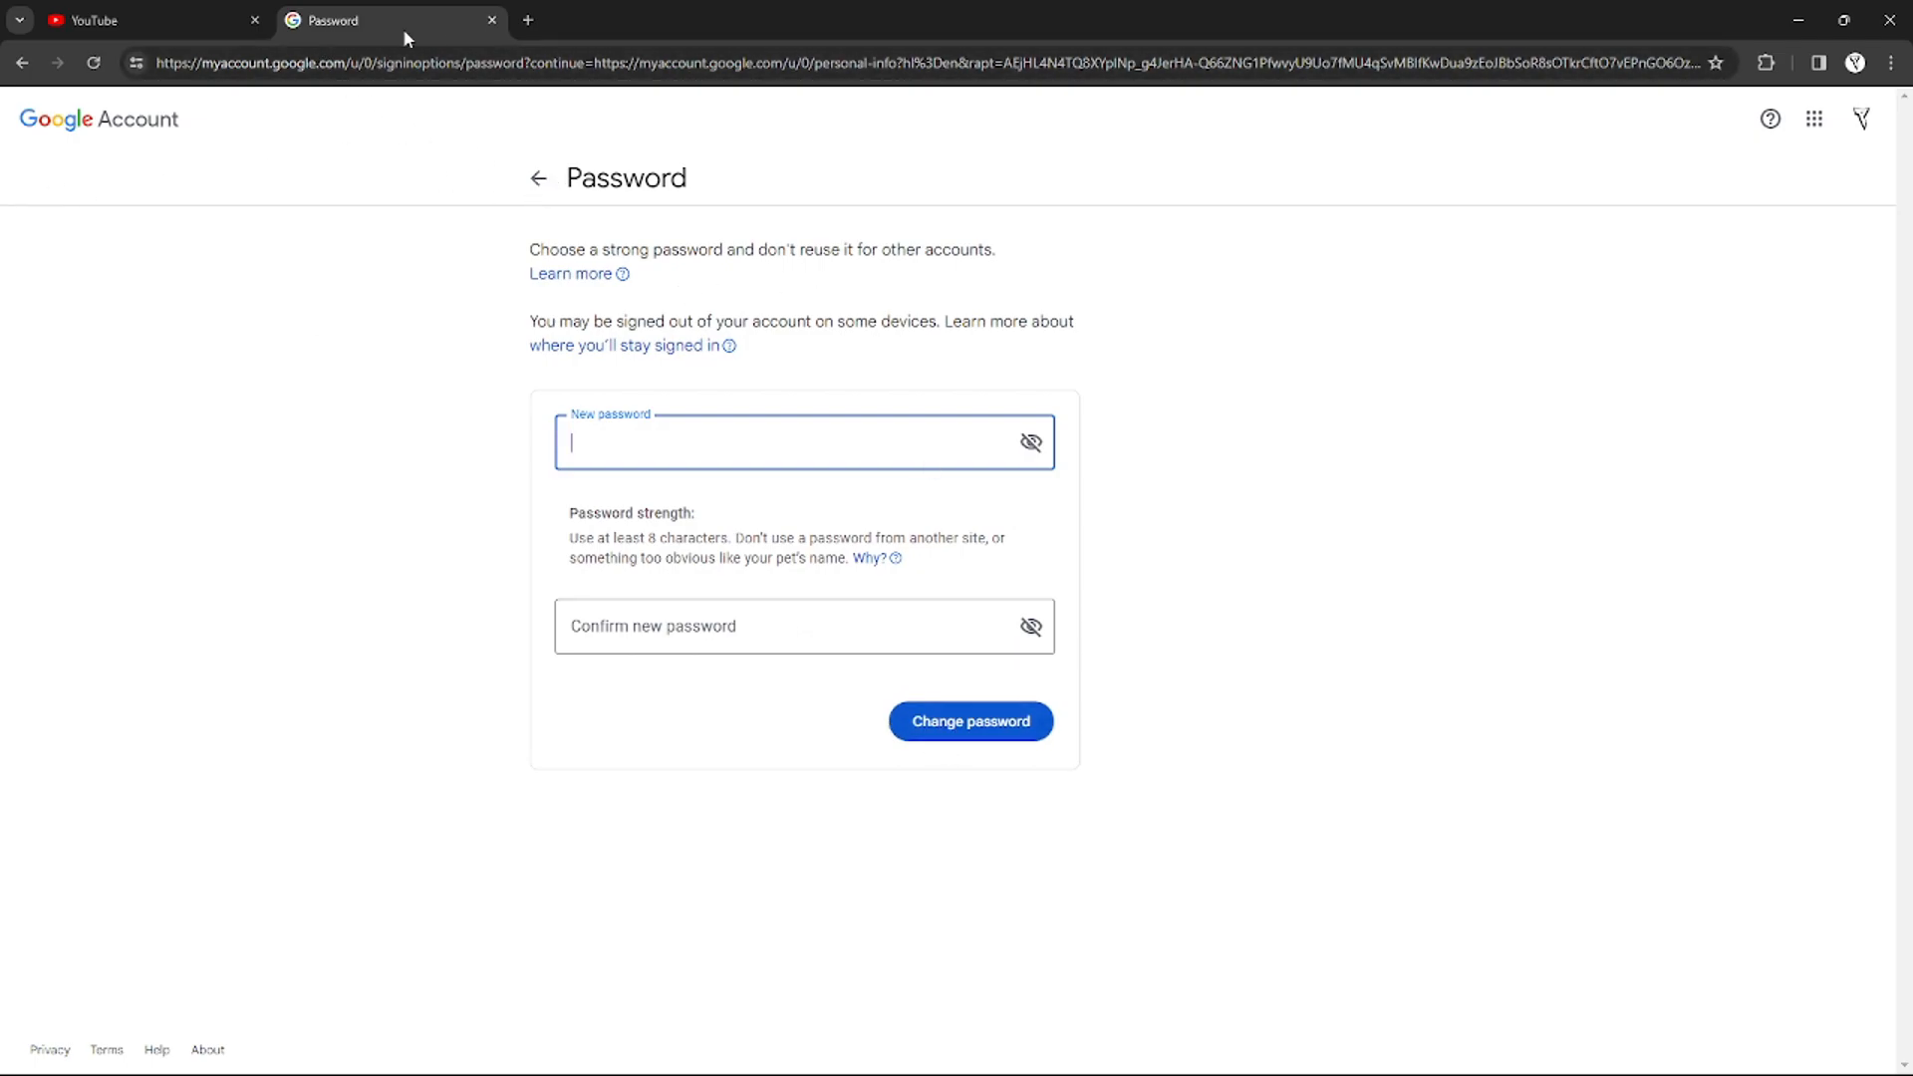
mouse_move(490, 21)
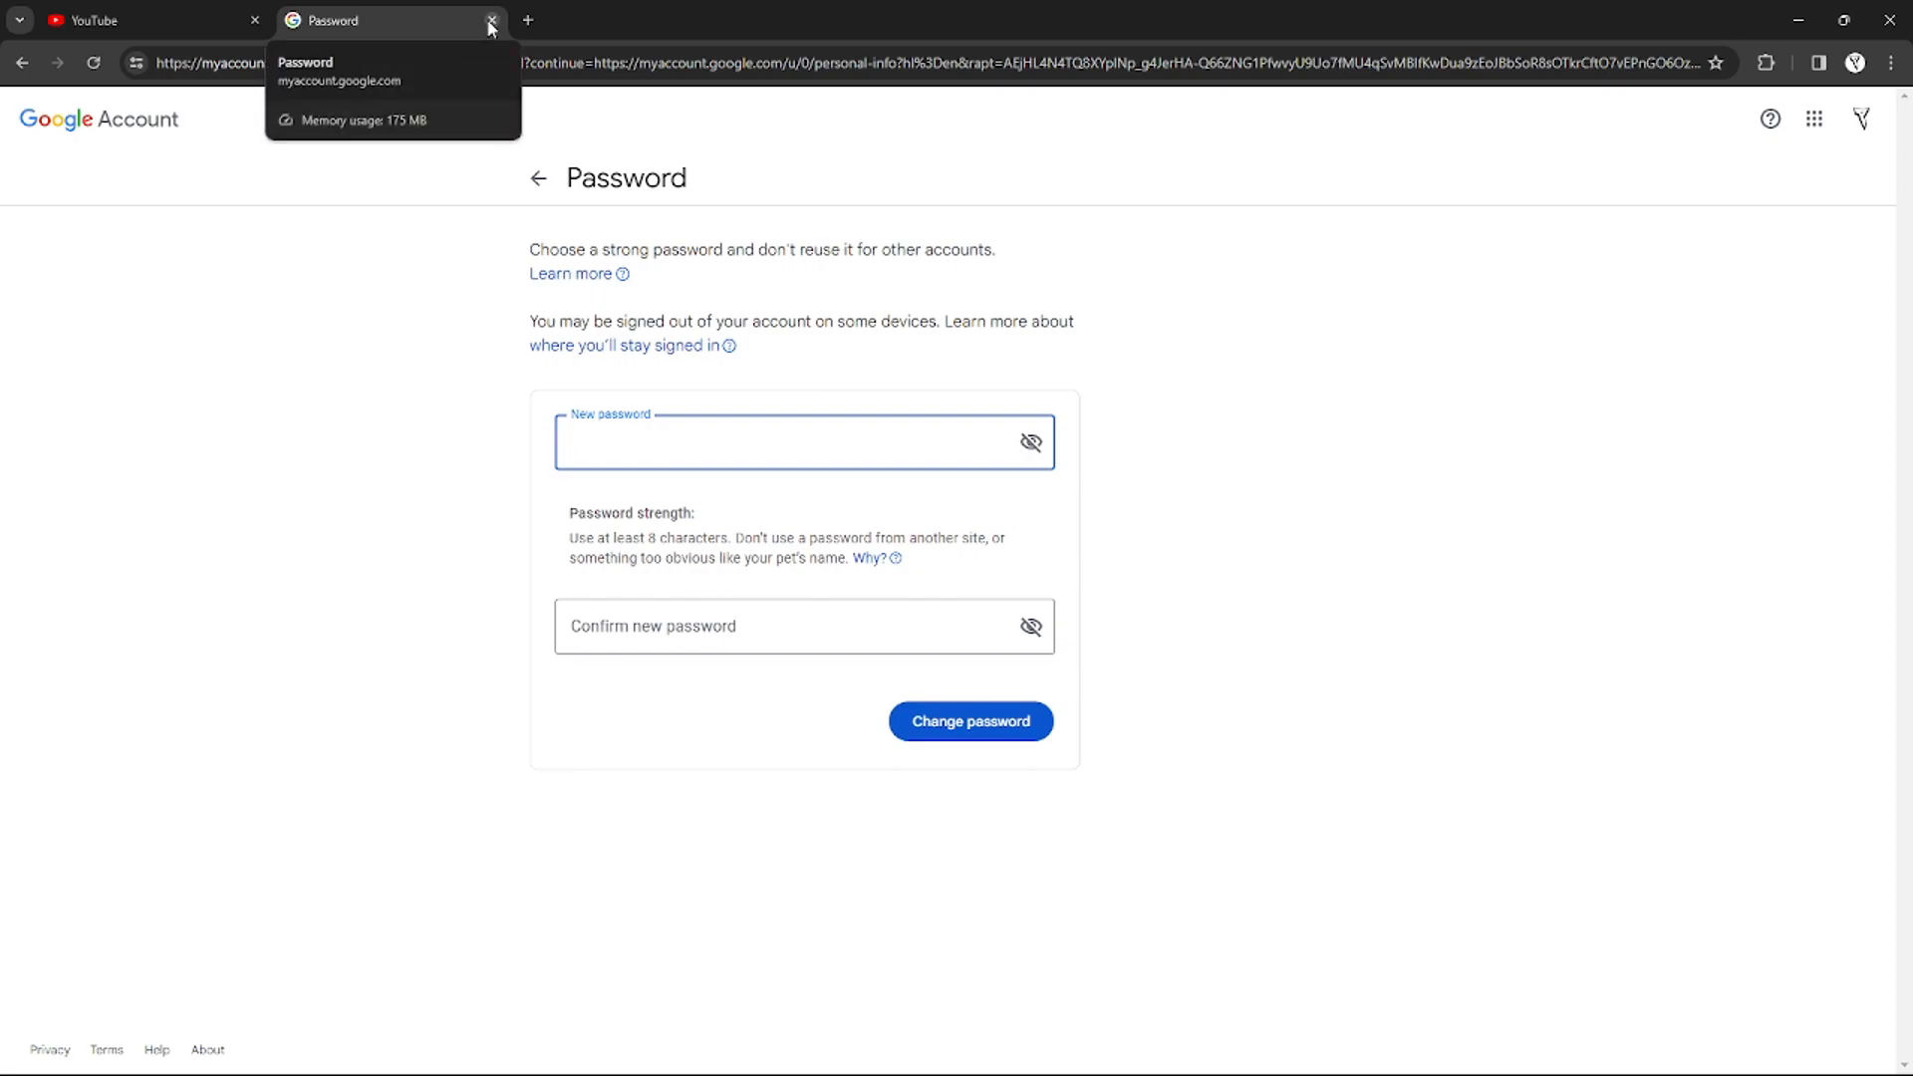